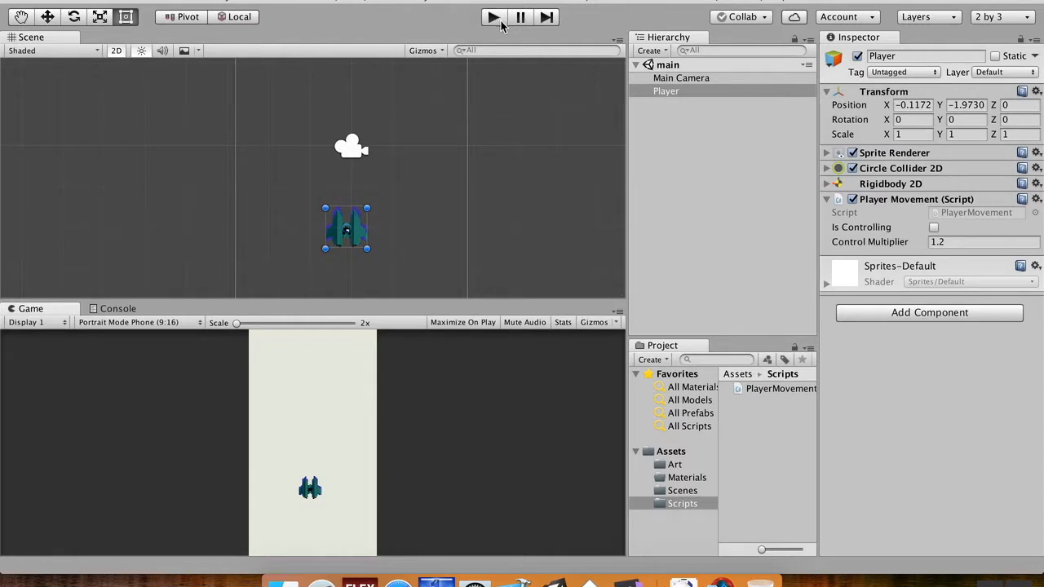
Run the game in Unity, steer the player ship, then stop play mode.
{"action": "left_click", "coordinate": [492, 16]}
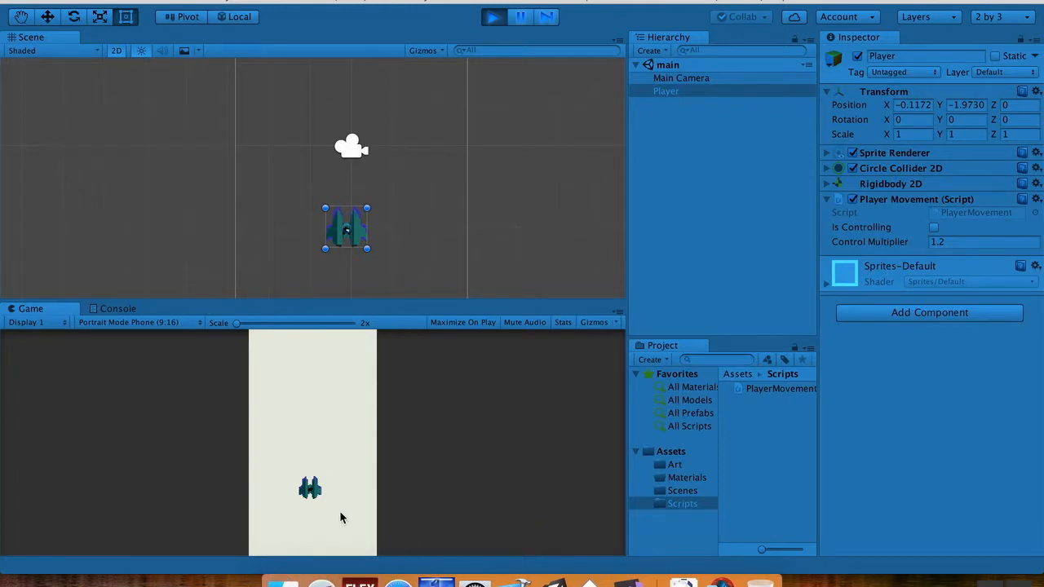
{"action": "left_click", "coordinate": [933, 227]}
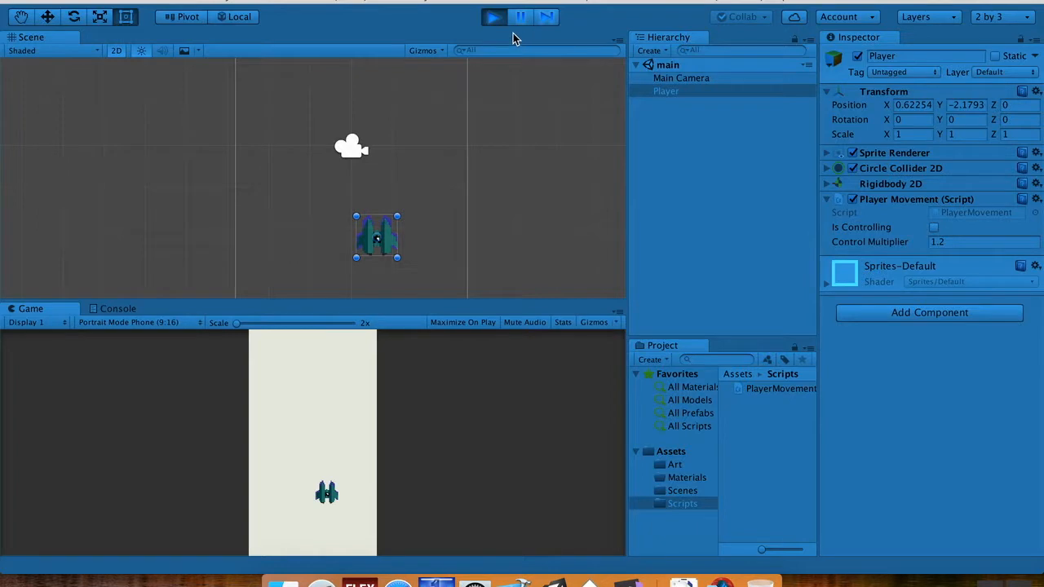
{"action": "left_click", "coordinate": [493, 16]}
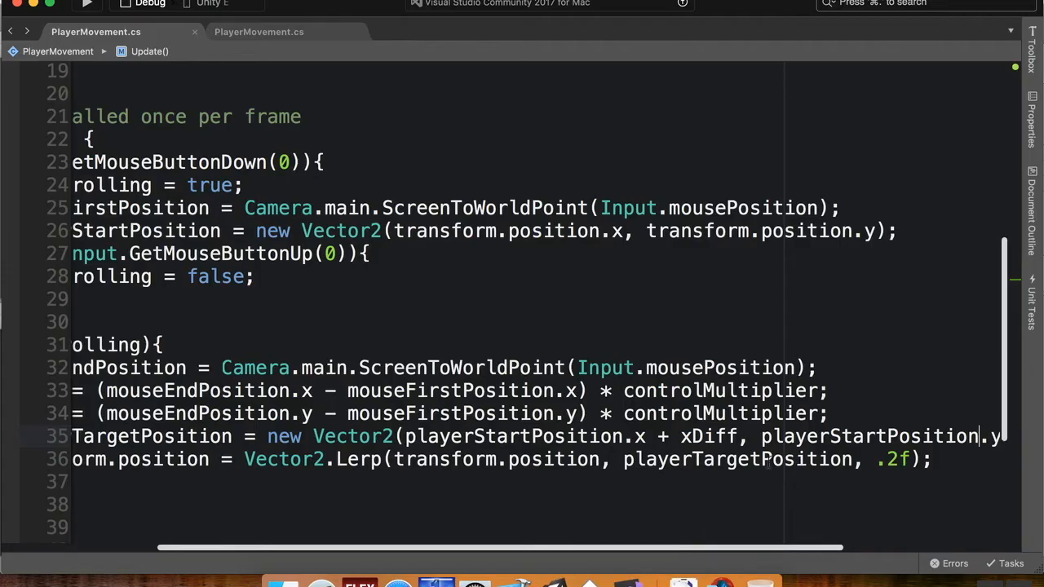
Review the Update method in PlayerMovement.cs, highlighting the first if keyword.
{"action": "scroll", "scroll_direction": "left", "scroll_amount": 3}
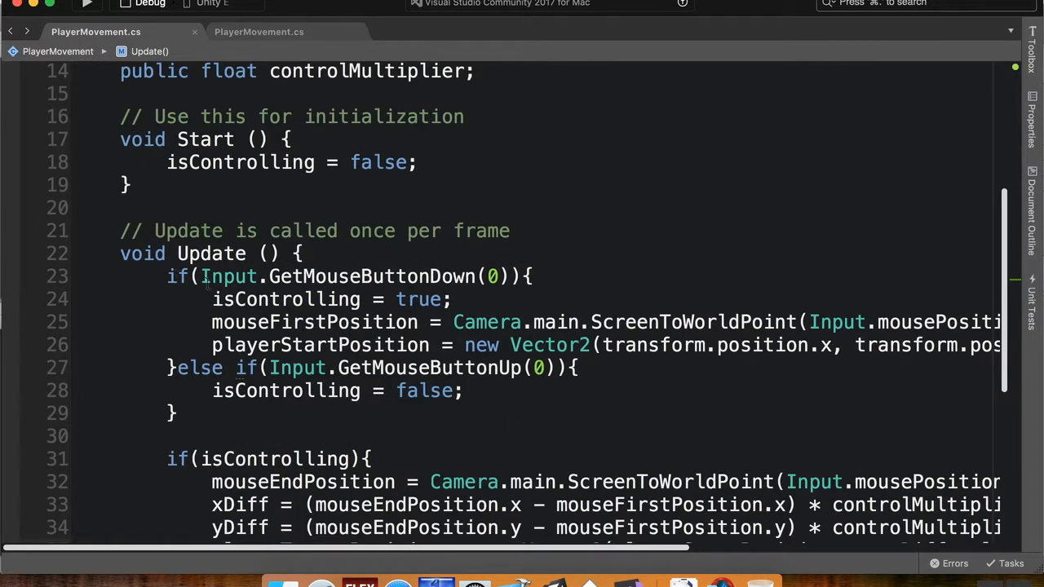
{"action": "double_click", "coordinate": [228, 276]}
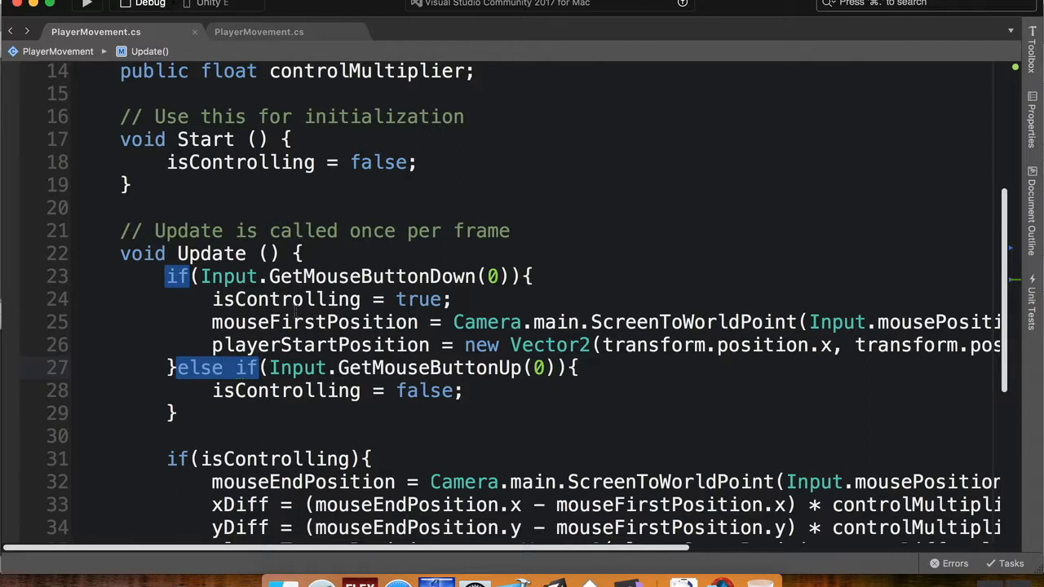
{"action": "scroll", "scroll_direction": "down", "scroll_amount": 3}
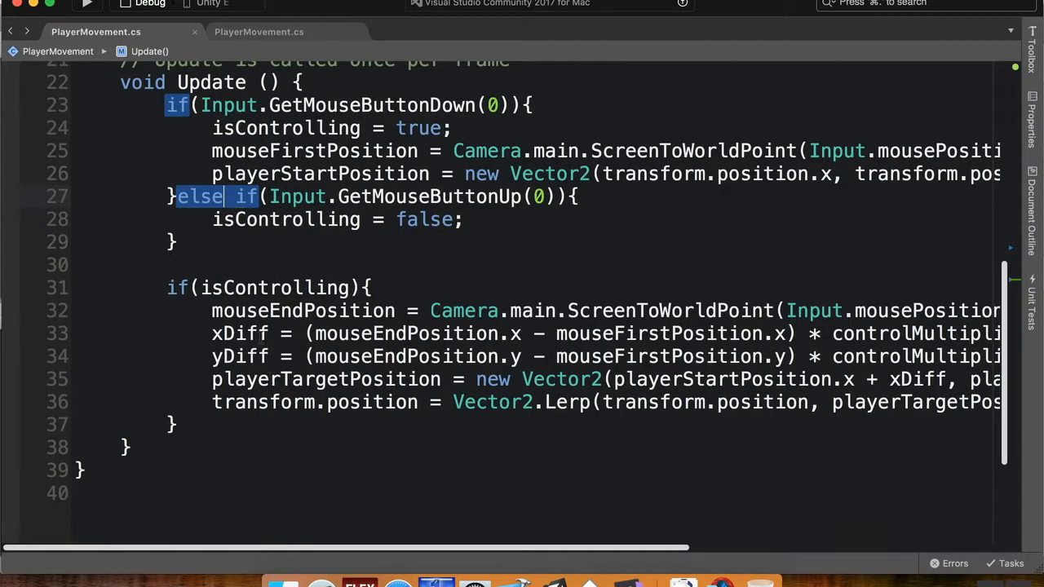
{"action": "mouse_move", "coordinate": [251, 269]}
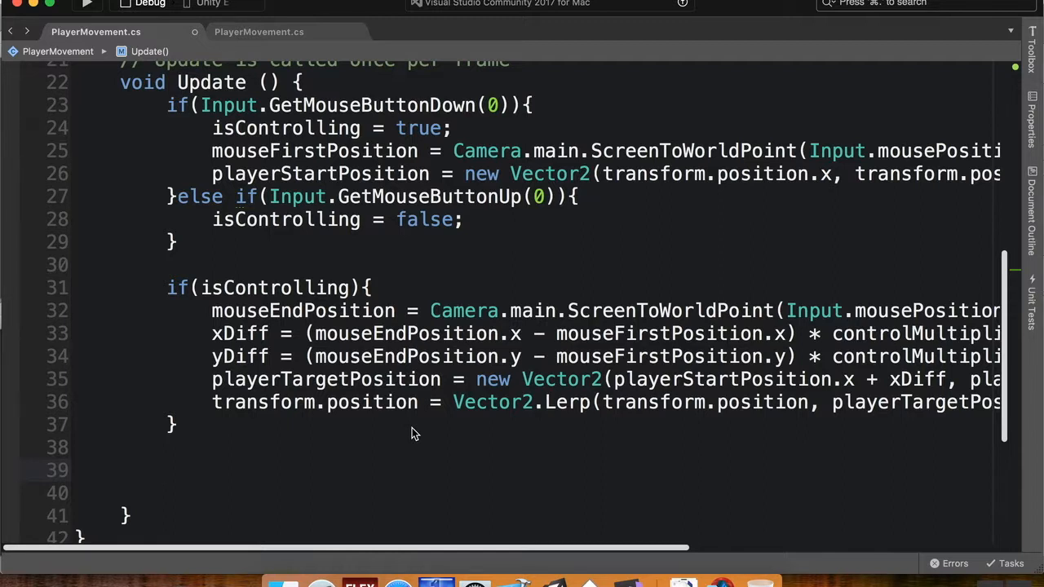
Begin the line float xPos = Mathf.Clamp(transform.x, on the empty line in Update.
{"action": "left_click", "coordinate": [166, 470]}
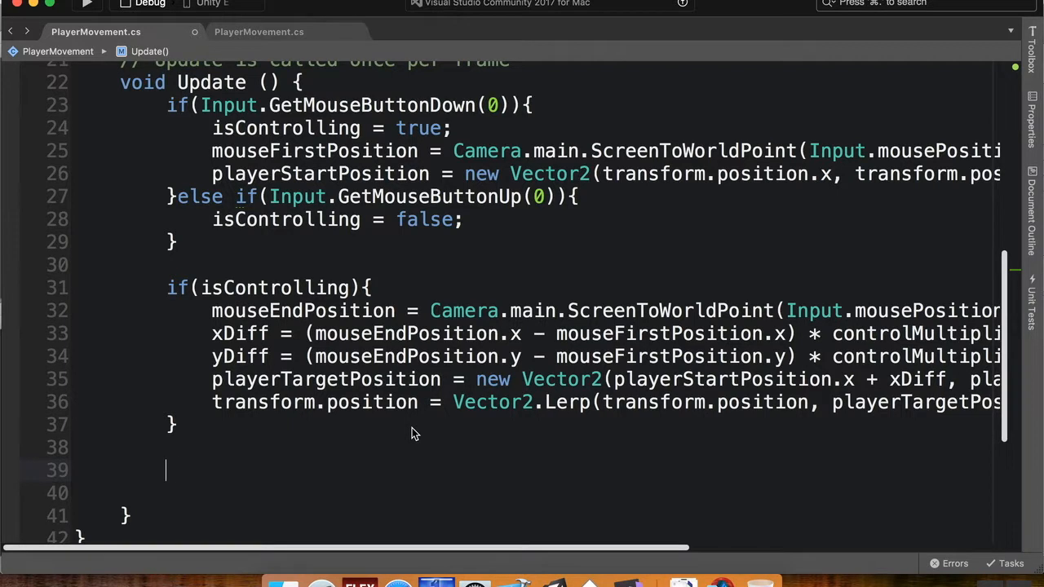
{"action": "type", "text": "float _xP"}
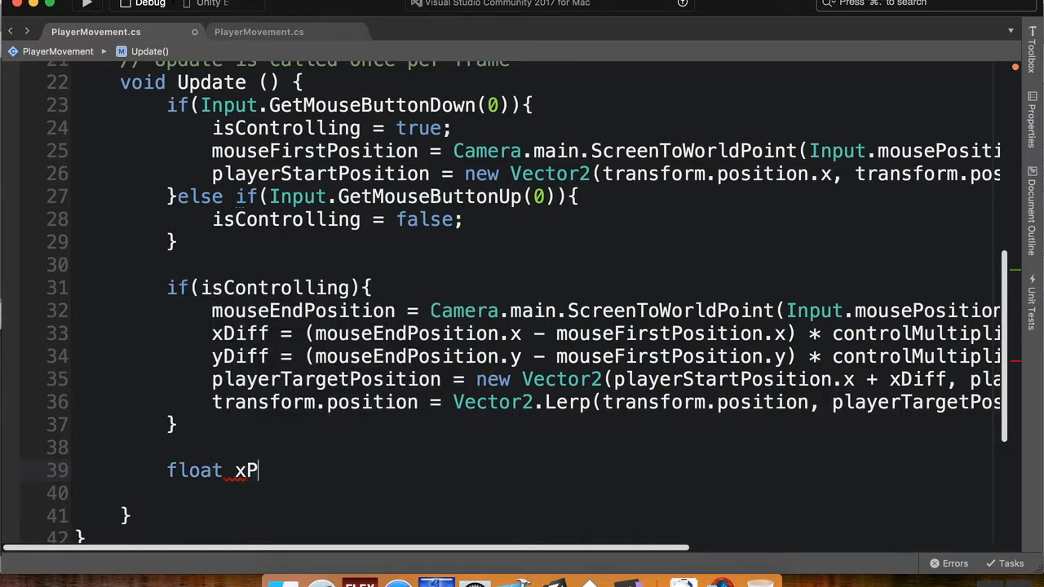
{"action": "type", "text": "os = tr"}
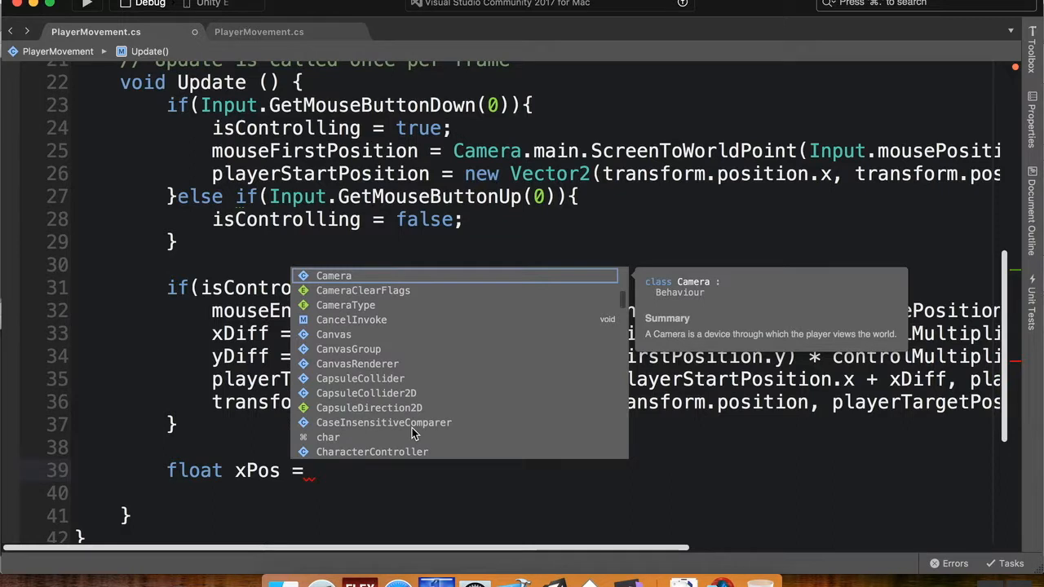
{"action": "type", "text": "Mathf.cl"}
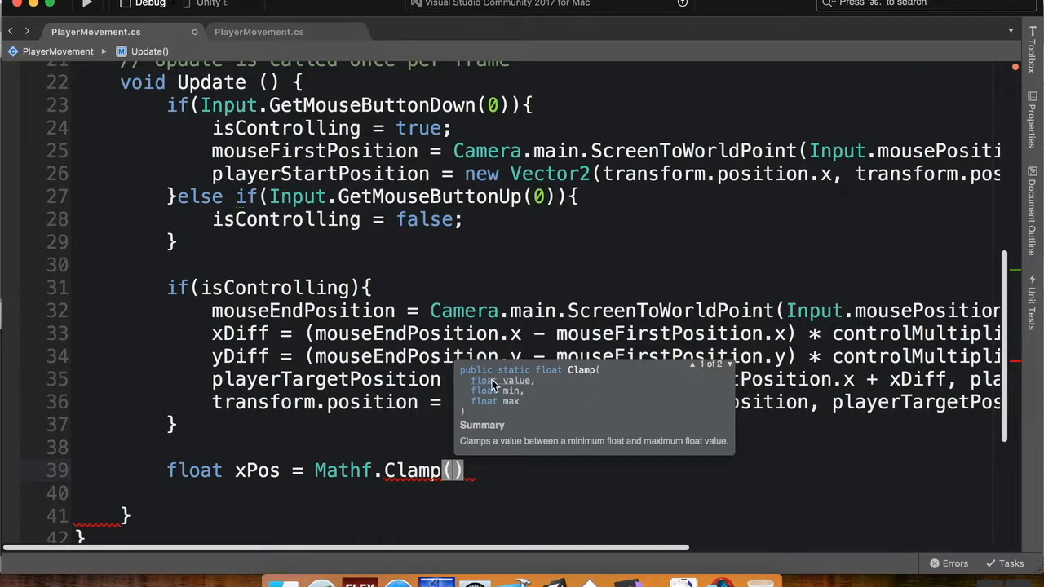
{"action": "mouse_move", "coordinate": [488, 389]}
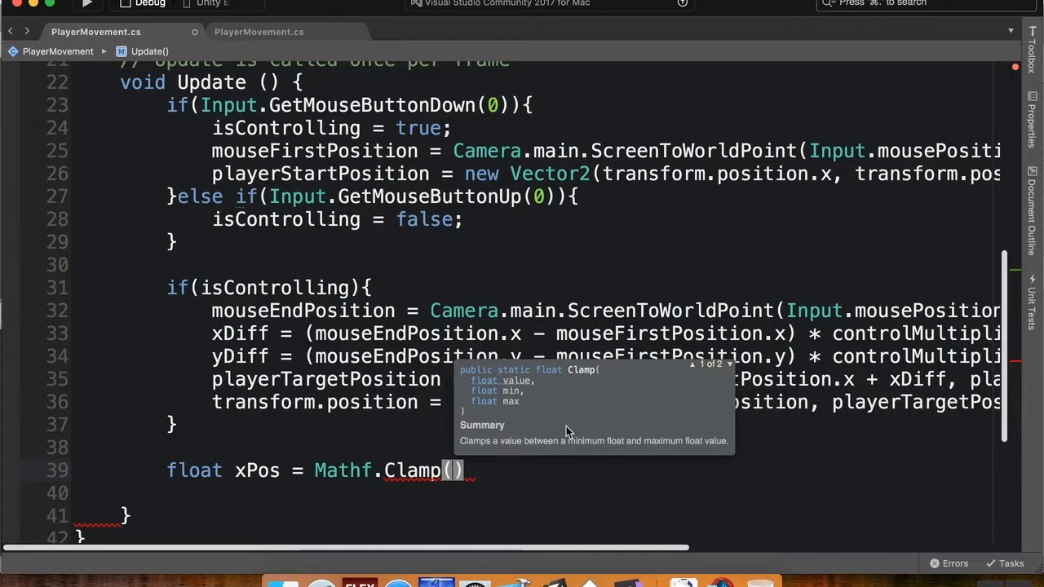
{"action": "type", "text": "trans"}
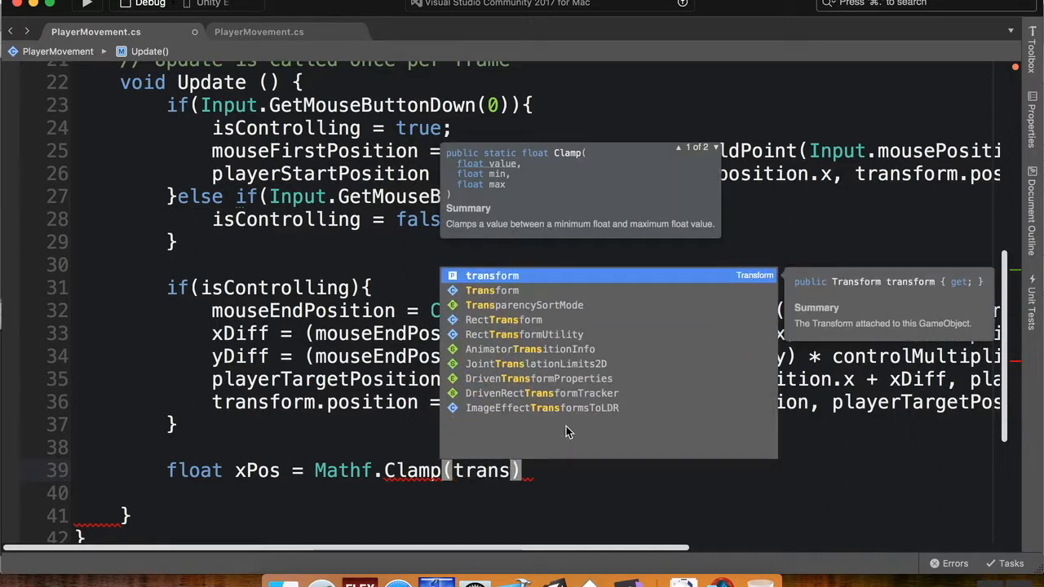
{"action": "type", "text": "transform.x,"}
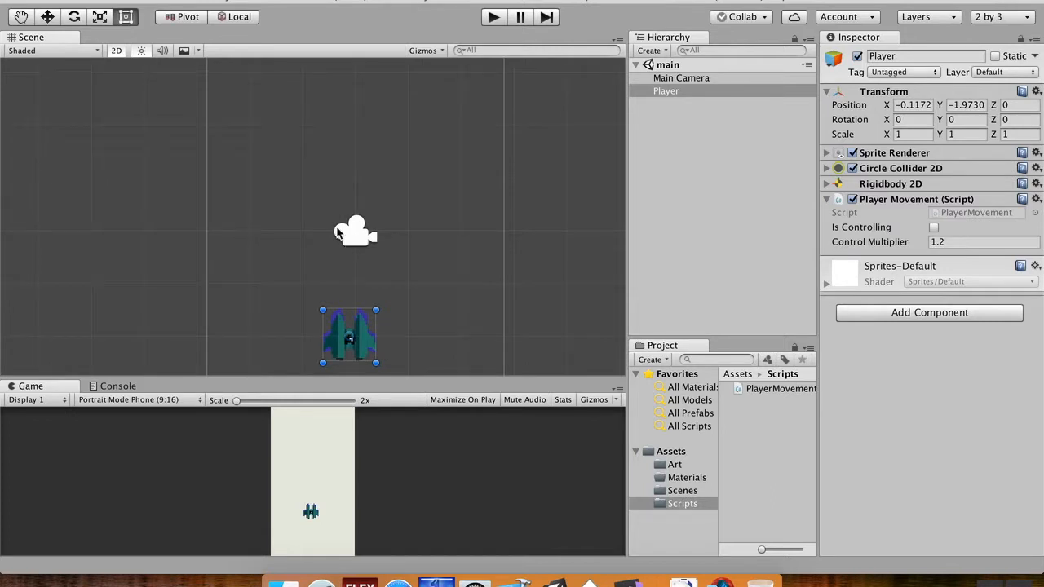
{"action": "mouse_move", "coordinate": [254, 231]}
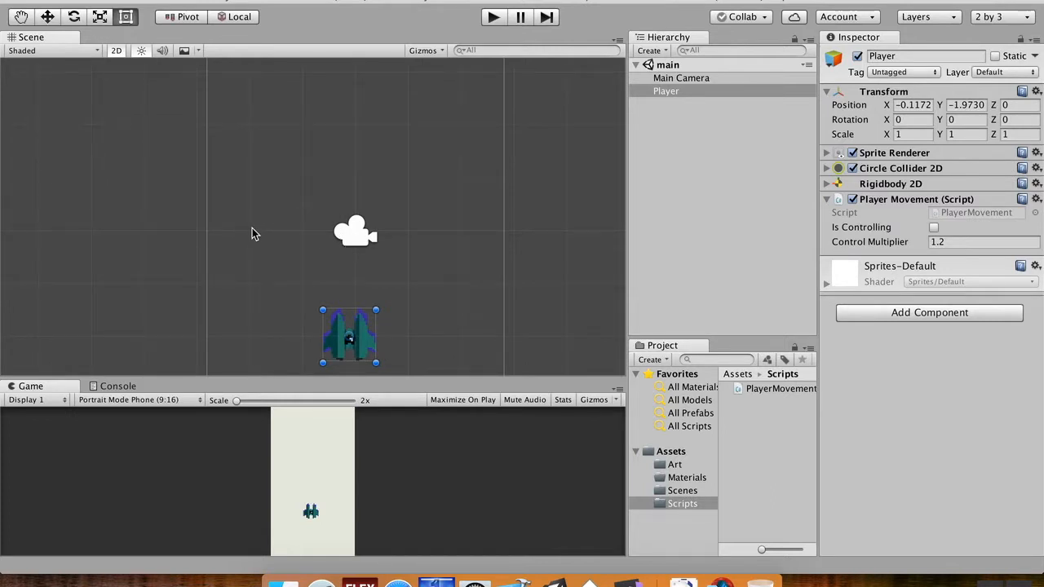
{"action": "mouse_move", "coordinate": [263, 249]}
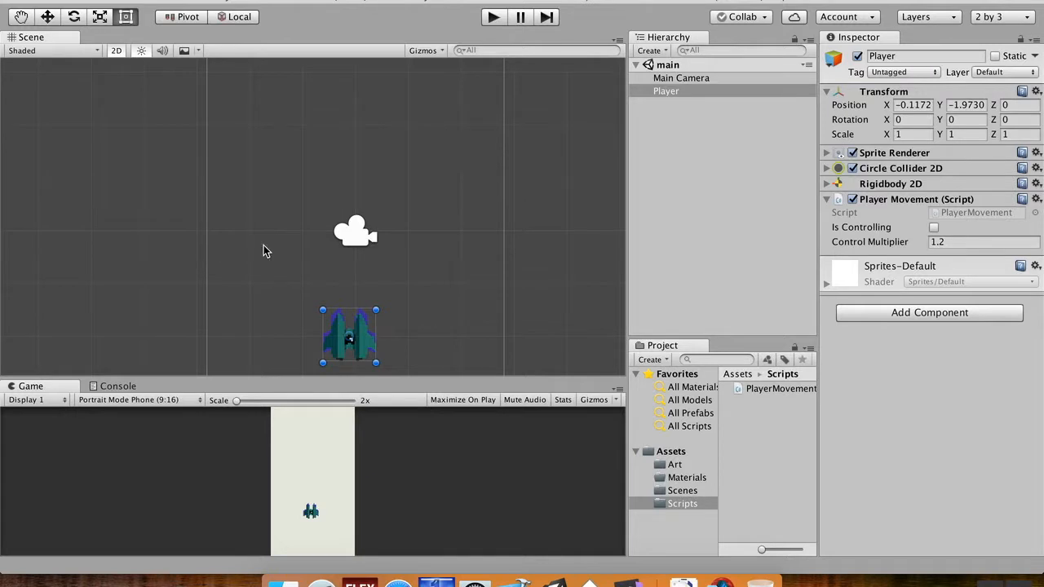
{"action": "mouse_move", "coordinate": [454, 191]}
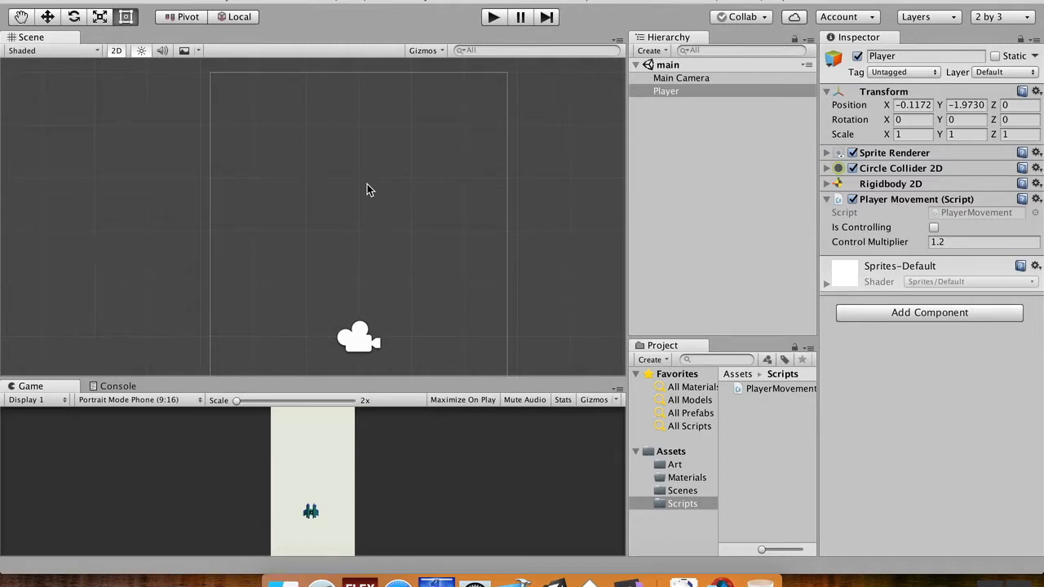
{"action": "mouse_move", "coordinate": [458, 274]}
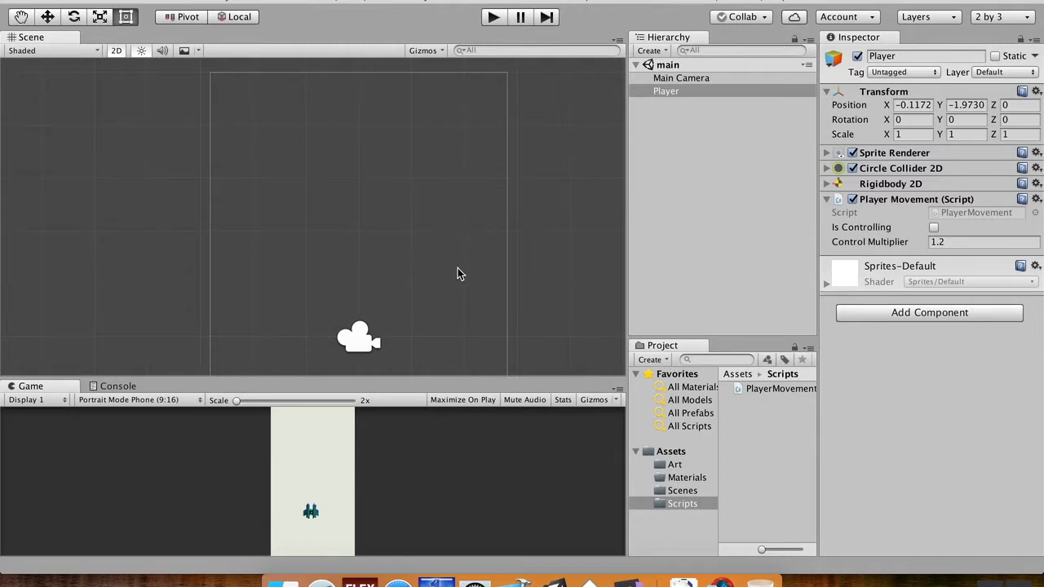
{"action": "mouse_move", "coordinate": [239, 334]}
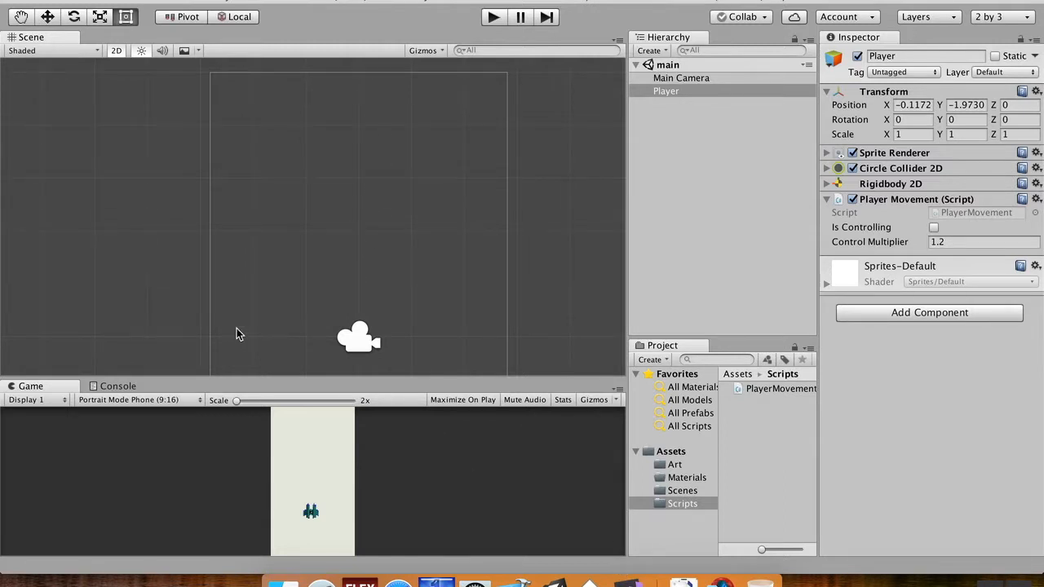
{"action": "mouse_move", "coordinate": [209, 344]}
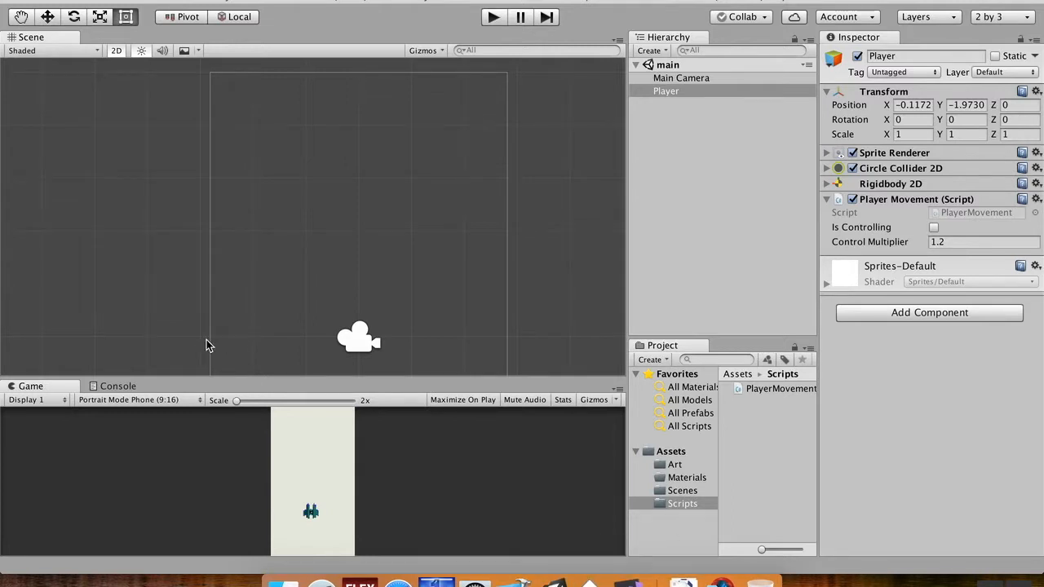
{"action": "mouse_move", "coordinate": [241, 350]}
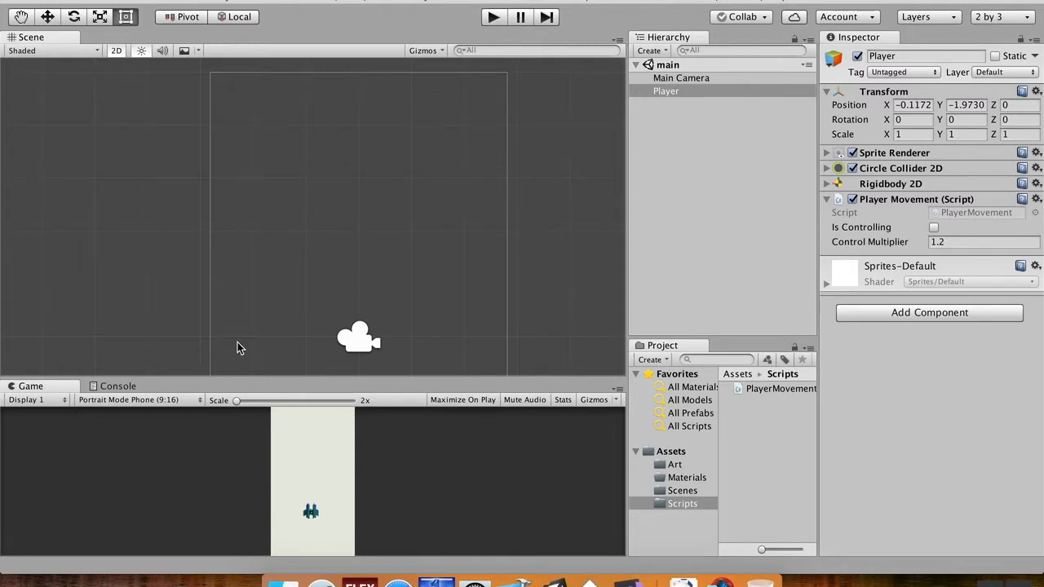
{"action": "mouse_move", "coordinate": [366, 80]}
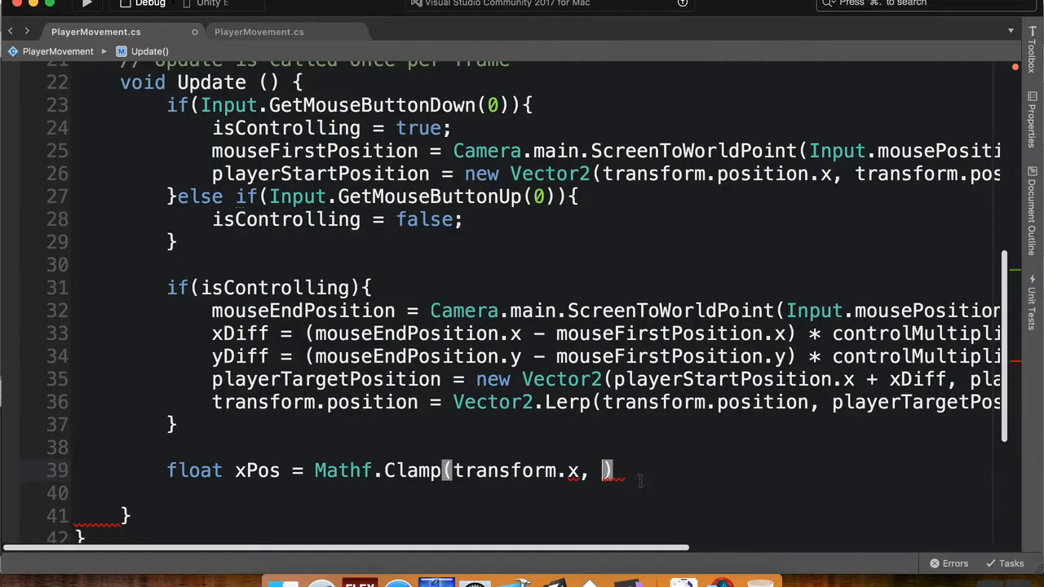
Finish the clamp arguments with -2.5f and 2.5f and close the statement.
{"action": "type", "text": "-2"}
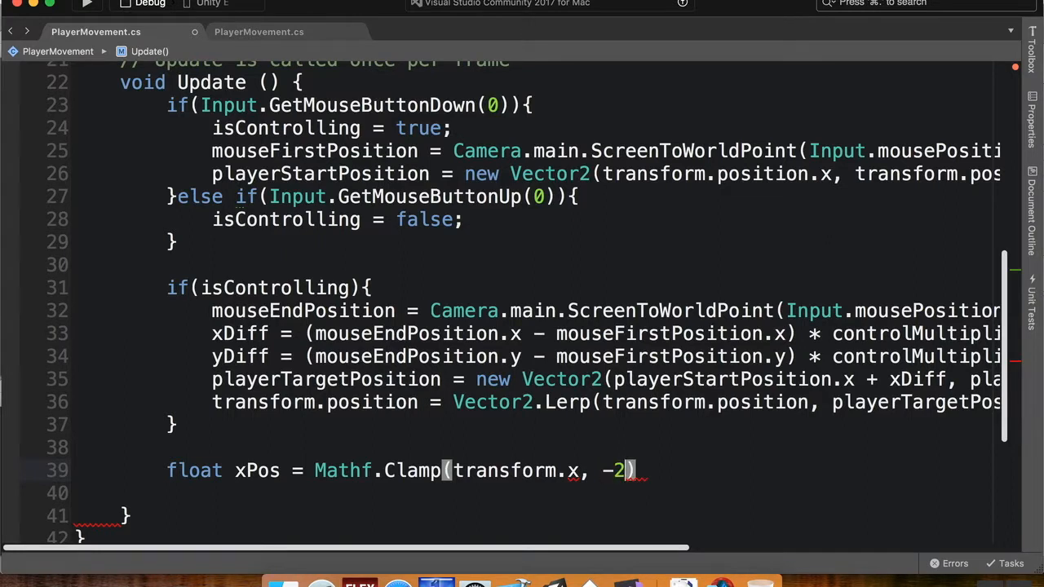
{"action": "type", "text": ".5f,"}
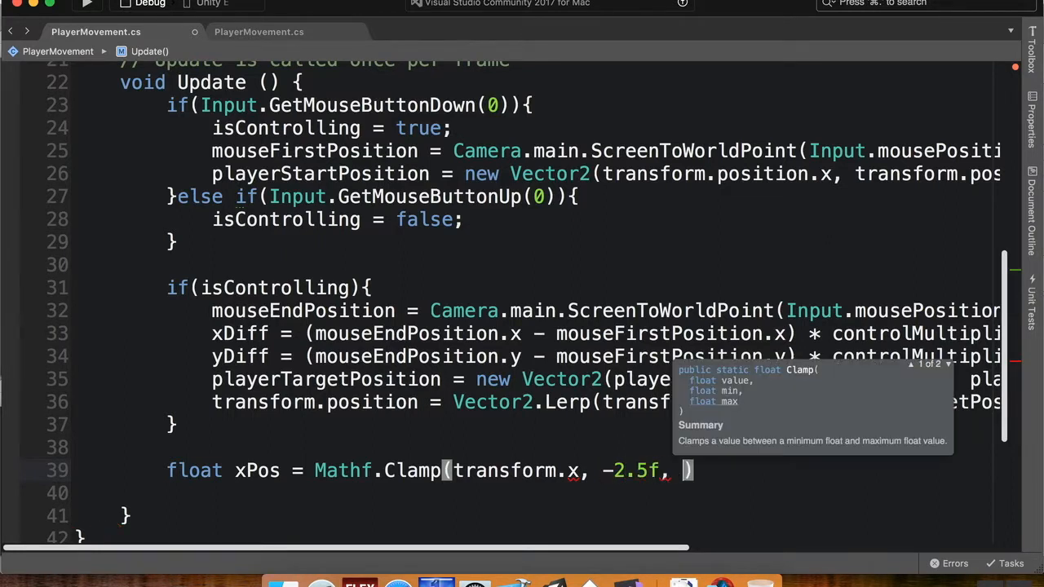
{"action": "type", "text": "1.5"}
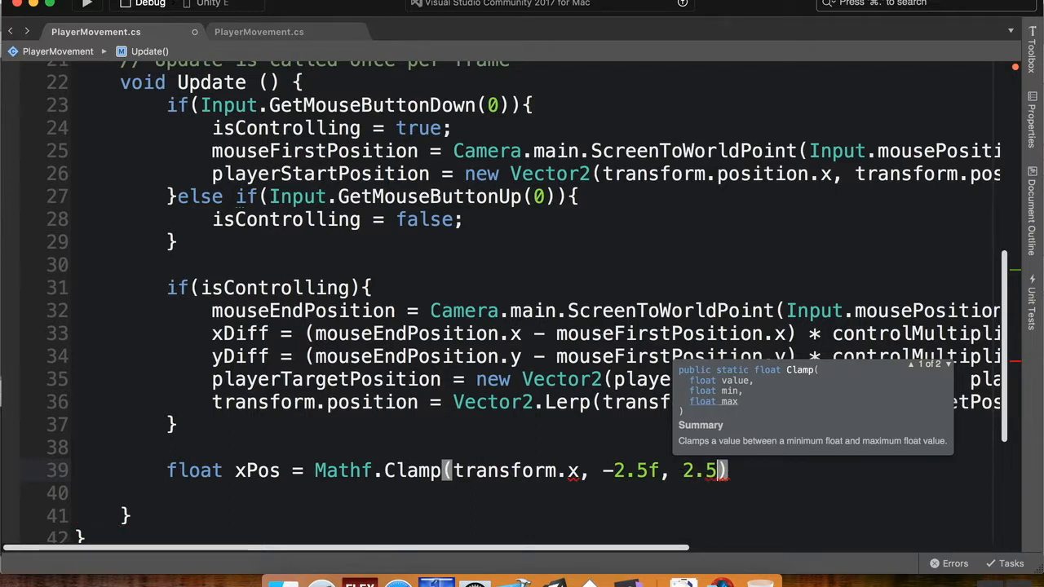
{"action": "type", "text": ";"}
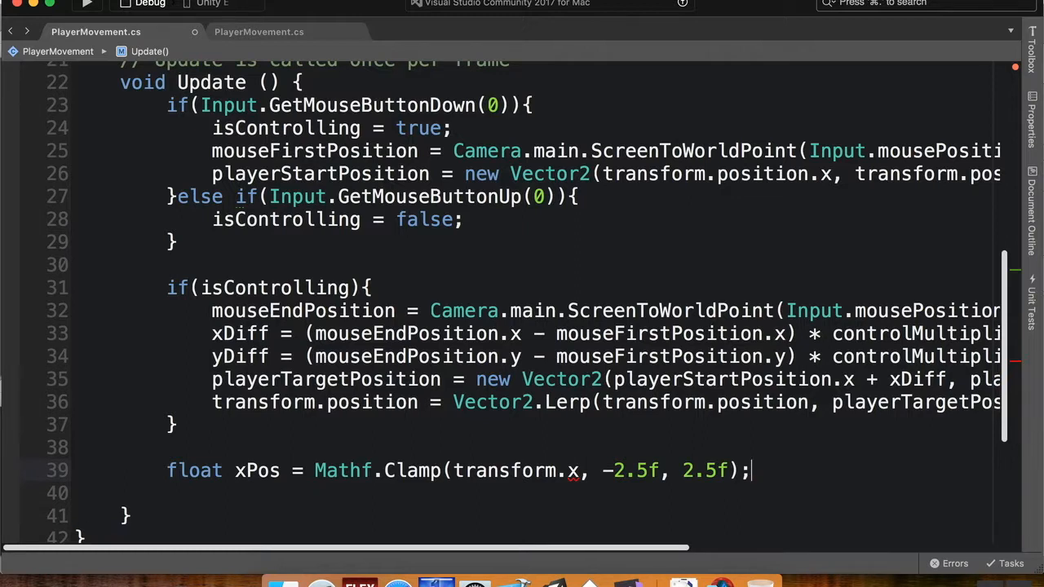
Fix transform.x to transform.position.x and select the xPos line to duplicate it.
{"action": "left_click", "coordinate": [623, 470]}
{"action": "type", "text": "posit"}
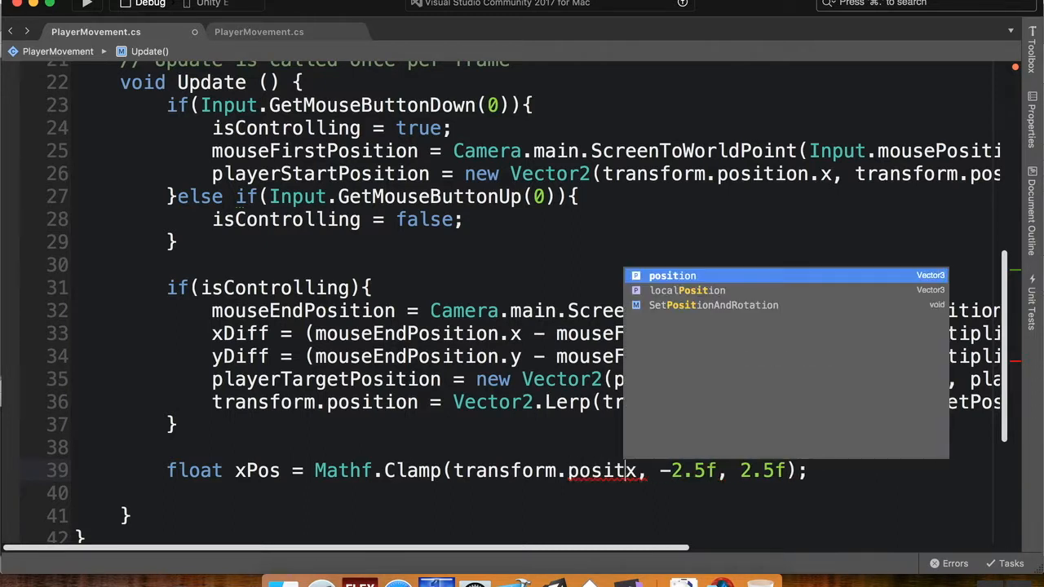
{"action": "type", "text": "x"}
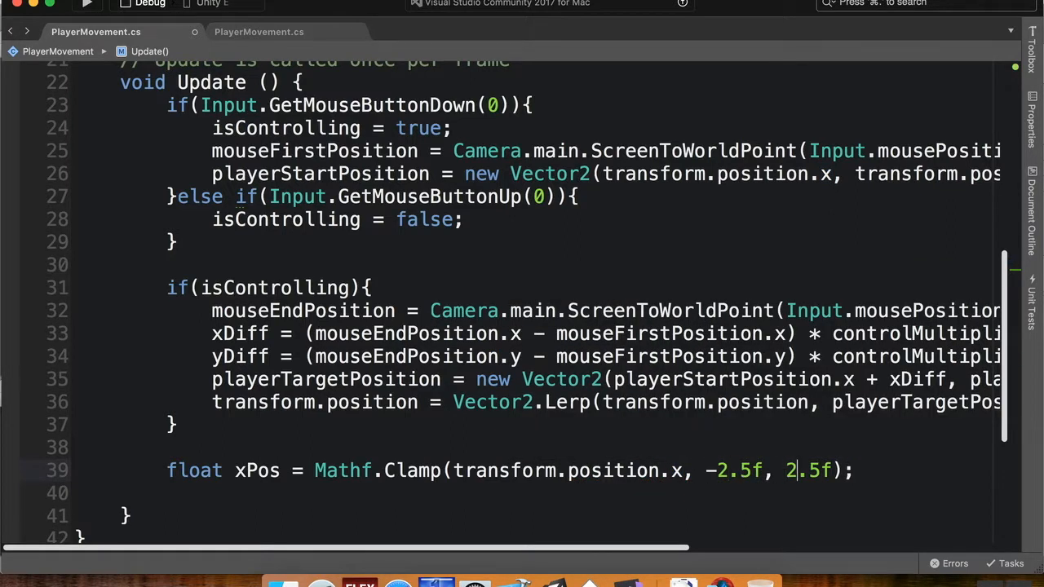
{"action": "double_click", "coordinate": [194, 470]}
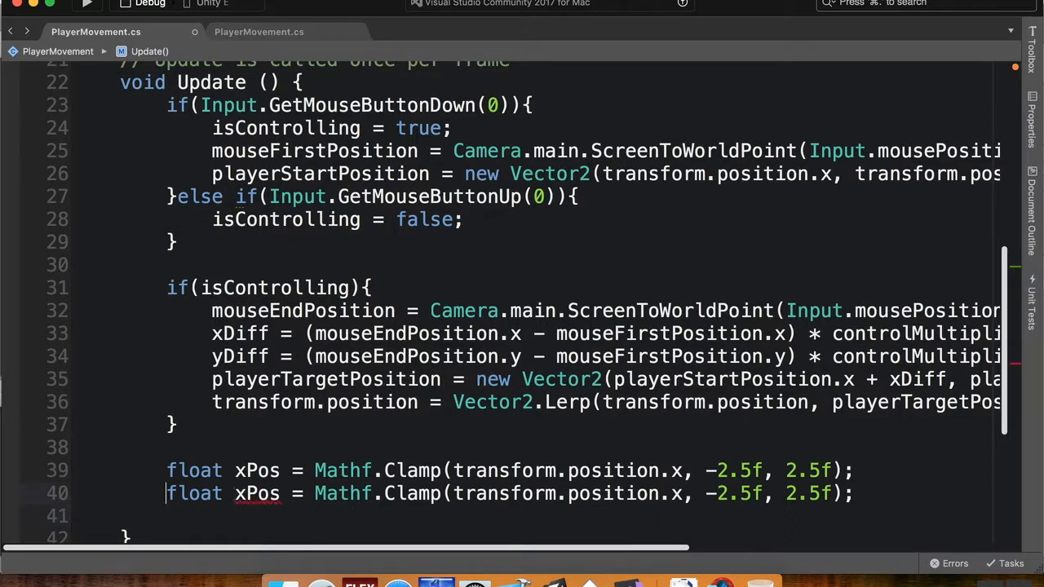
Change the duplicated line to yPos clamping transform.position.y between -5f and 5f.
{"action": "double_click", "coordinate": [256, 493]}
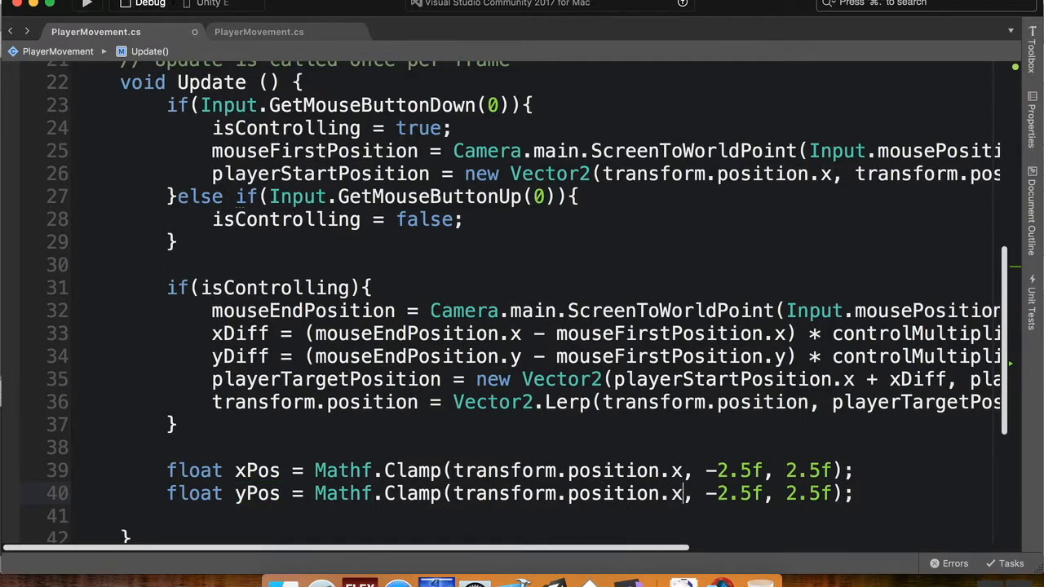
{"action": "type", "text": "y"}
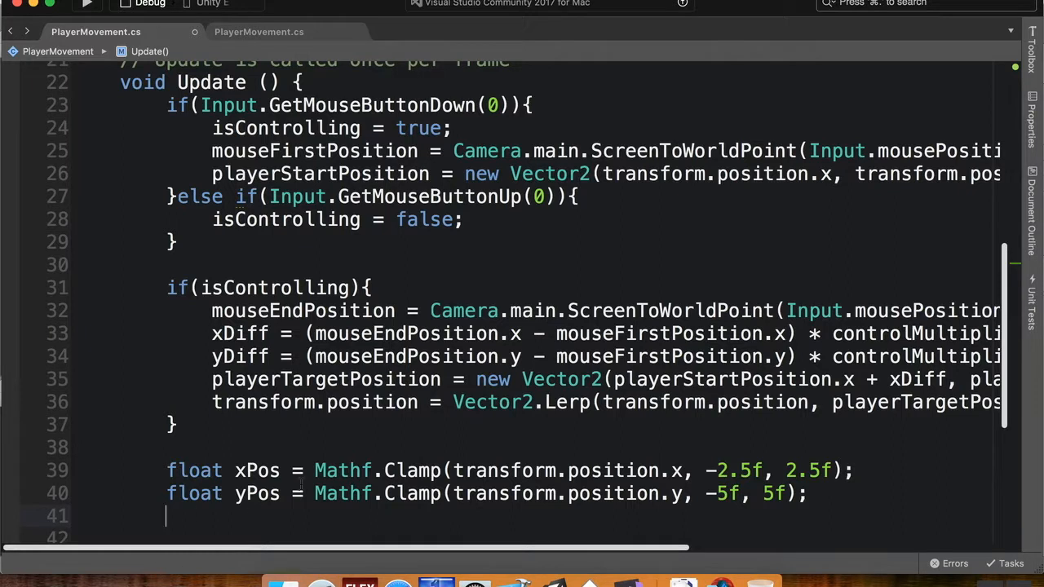
{"action": "scroll", "scroll_direction": "down", "scroll_amount": 3}
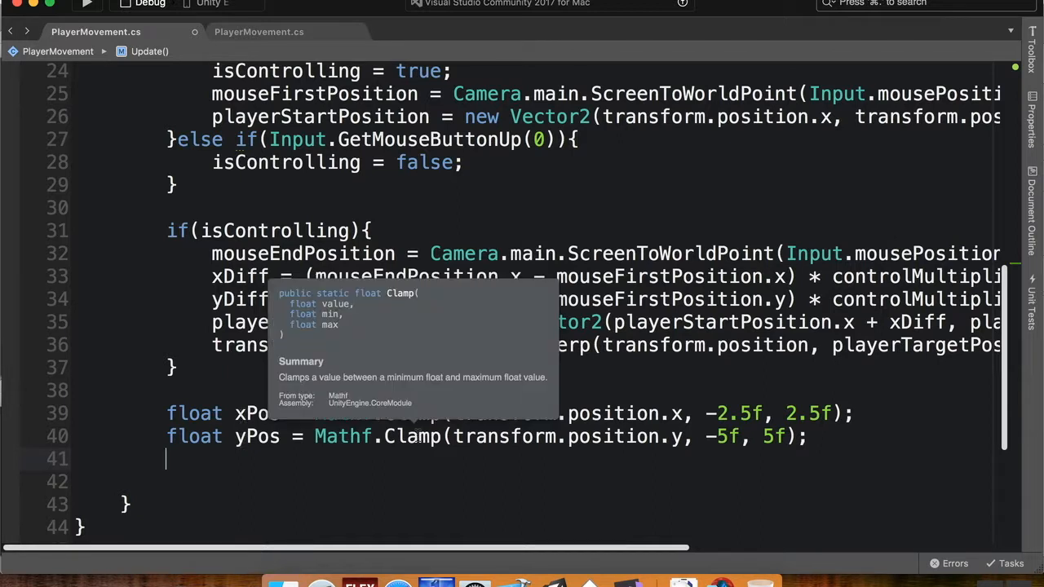
Assign transform.position a new Vector3 built from xPos and yPos.
{"action": "type", "text": "transform.position = new"}
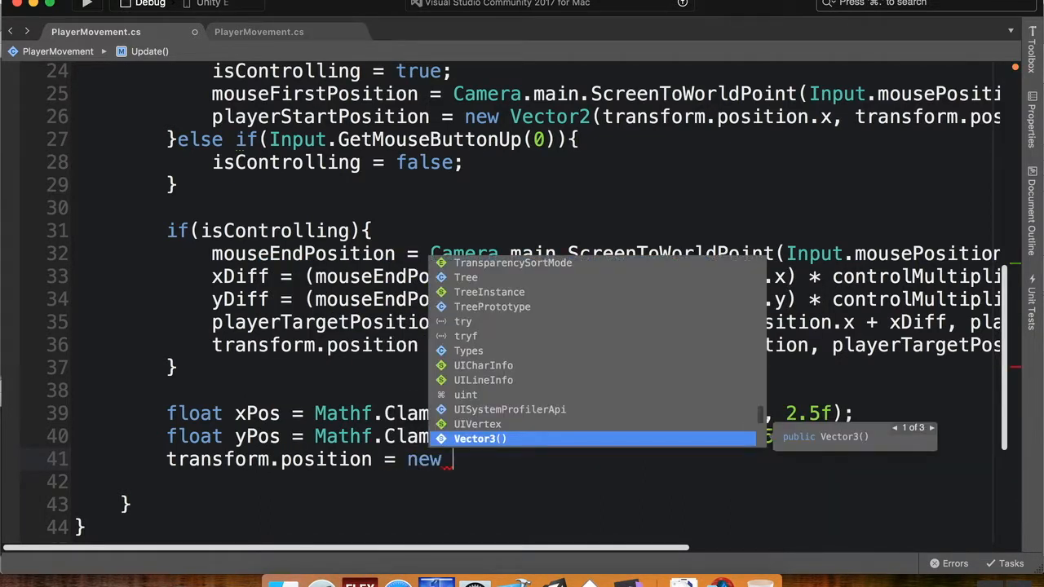
{"action": "type", "text": "Vector3("}
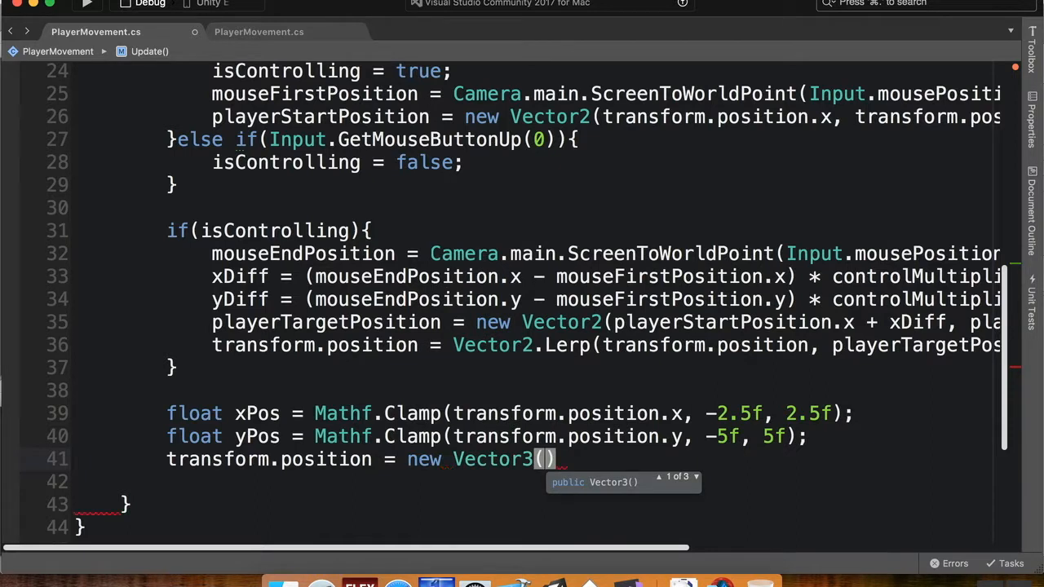
{"action": "type", "text": "xPos"}
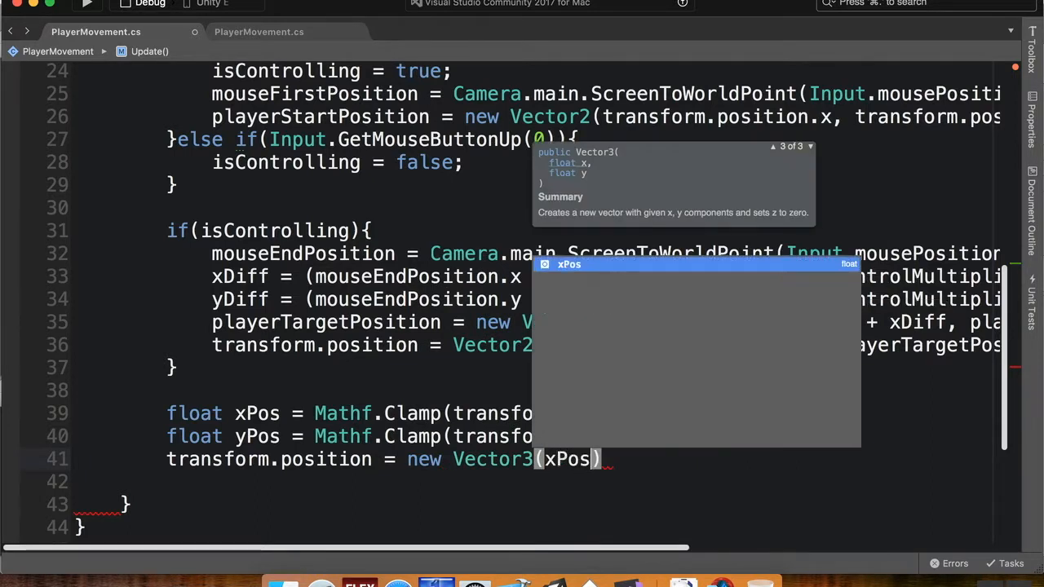
{"action": "type", "text": ", yPos"}
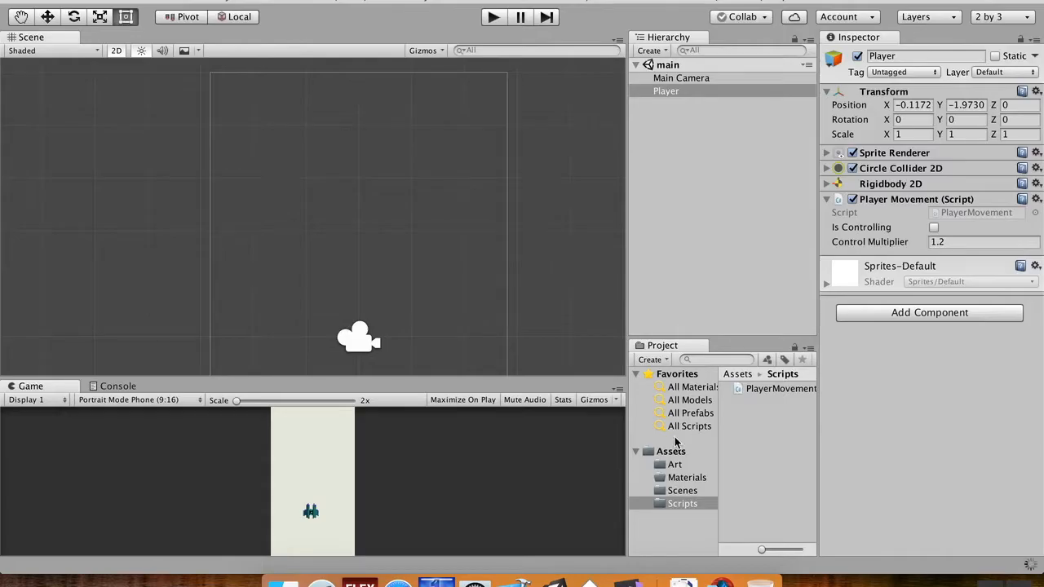
{"action": "mouse_move", "coordinate": [987, 545]}
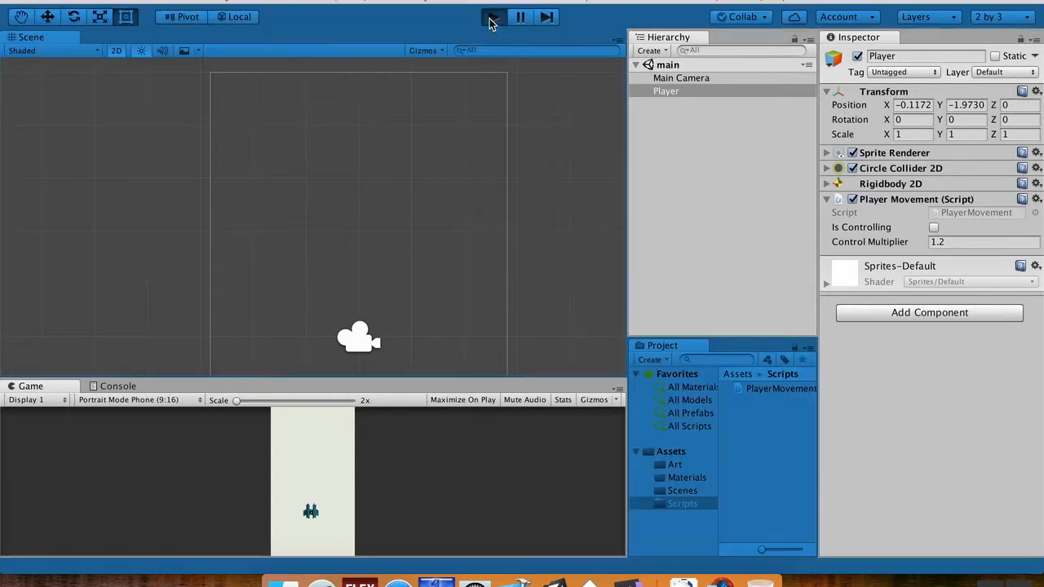
{"action": "left_click", "coordinate": [492, 16]}
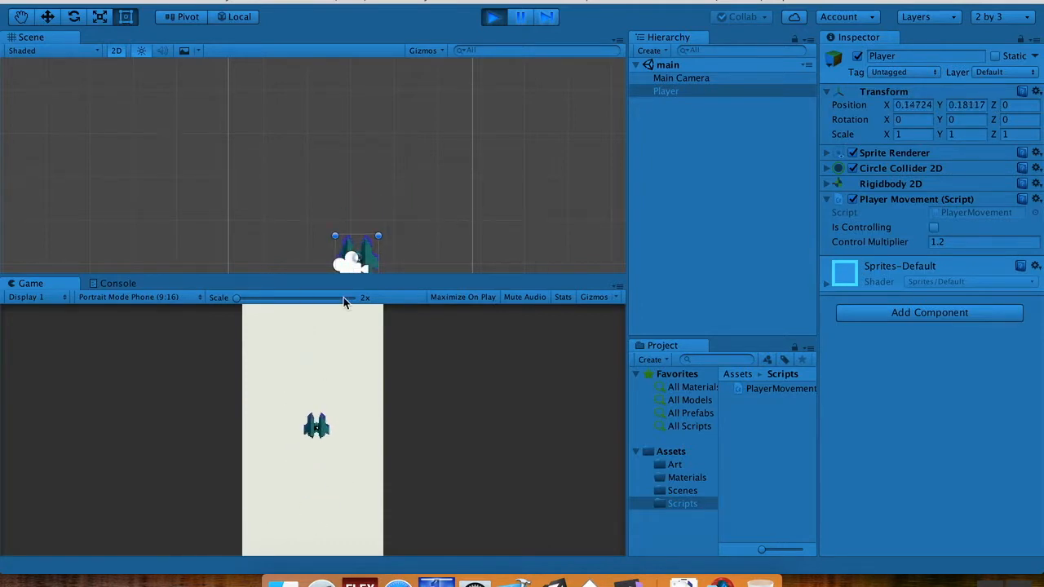
{"action": "left_click", "coordinate": [933, 227]}
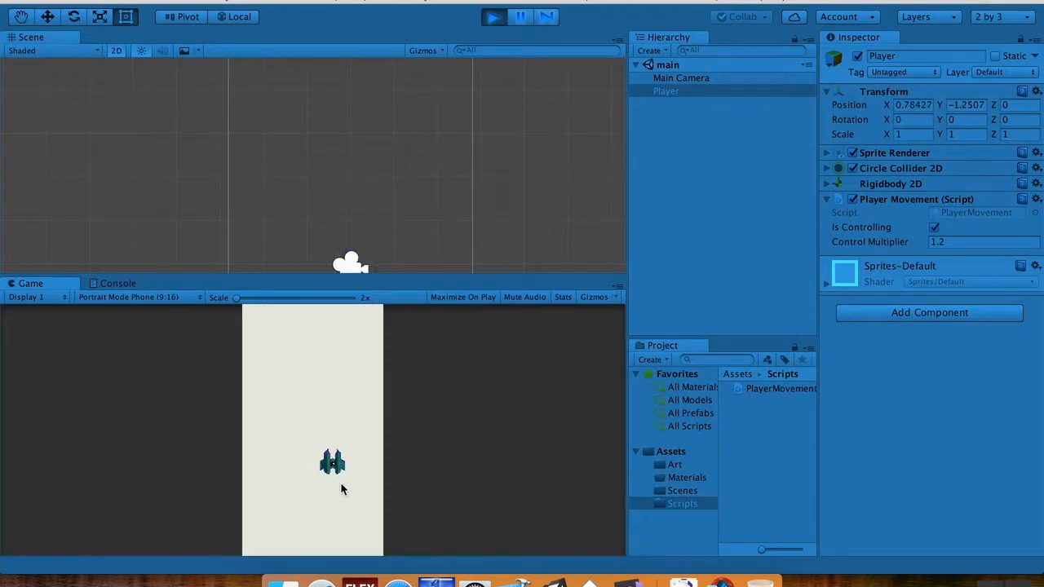
{"action": "left_click", "coordinate": [935, 227]}
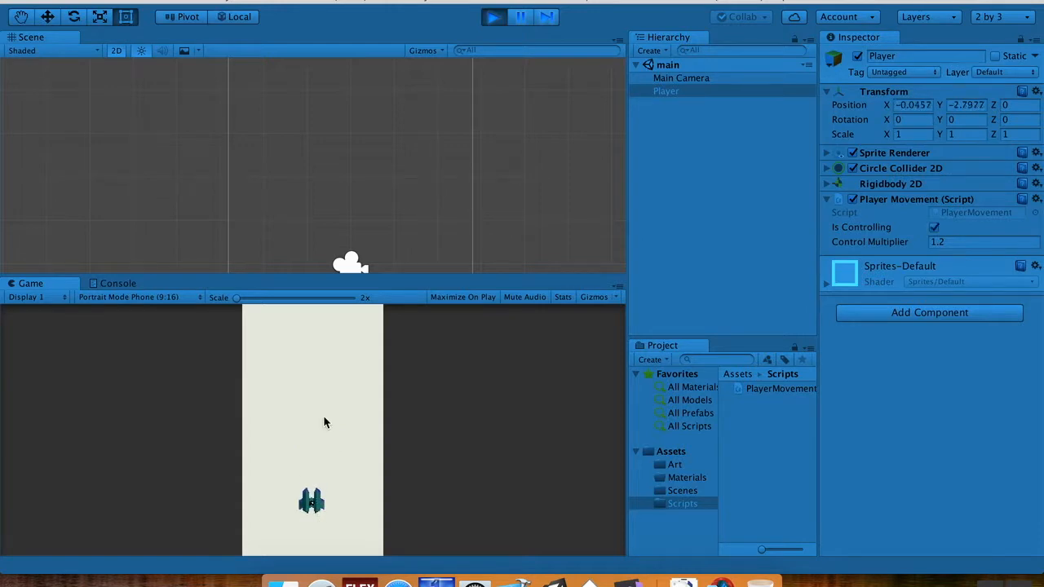
{"action": "left_click", "coordinate": [933, 227]}
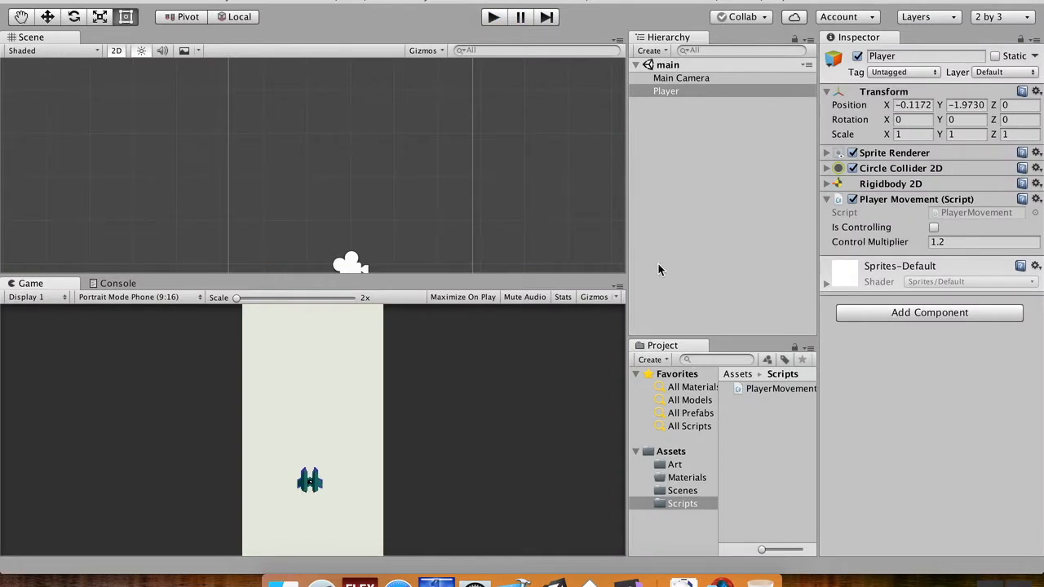
Set the Player's Control Multiplier to 2 in the Inspector and return to Visual Studio.
{"action": "left_click", "coordinate": [983, 241]}
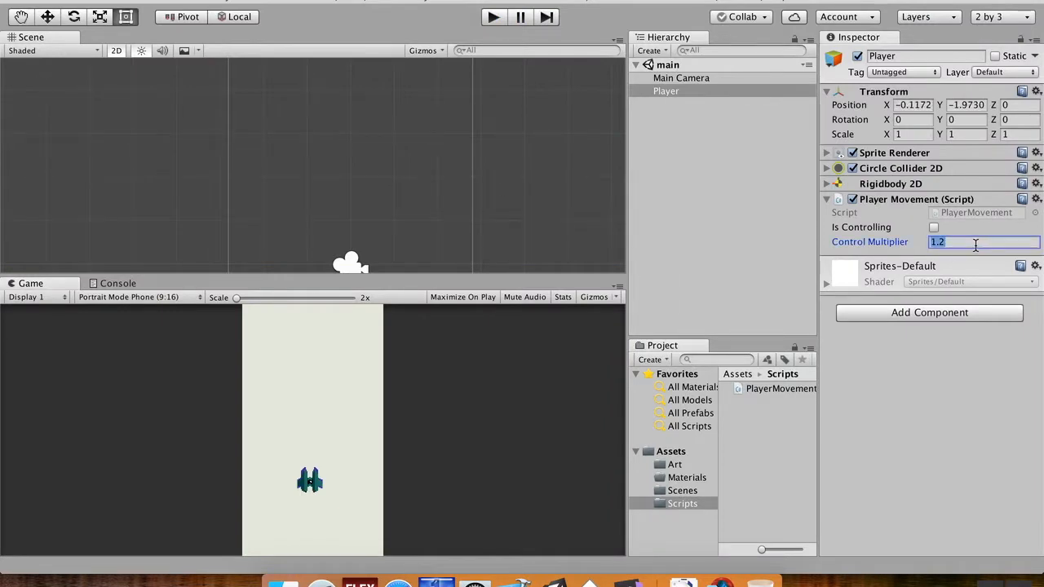
{"action": "type", "text": "2"}
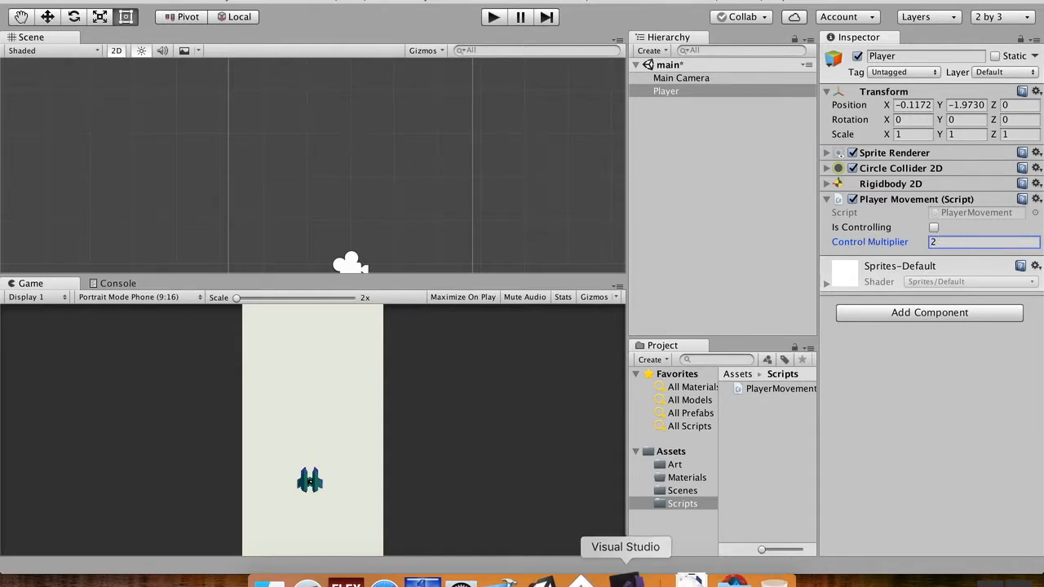
{"action": "left_click", "coordinate": [627, 547]}
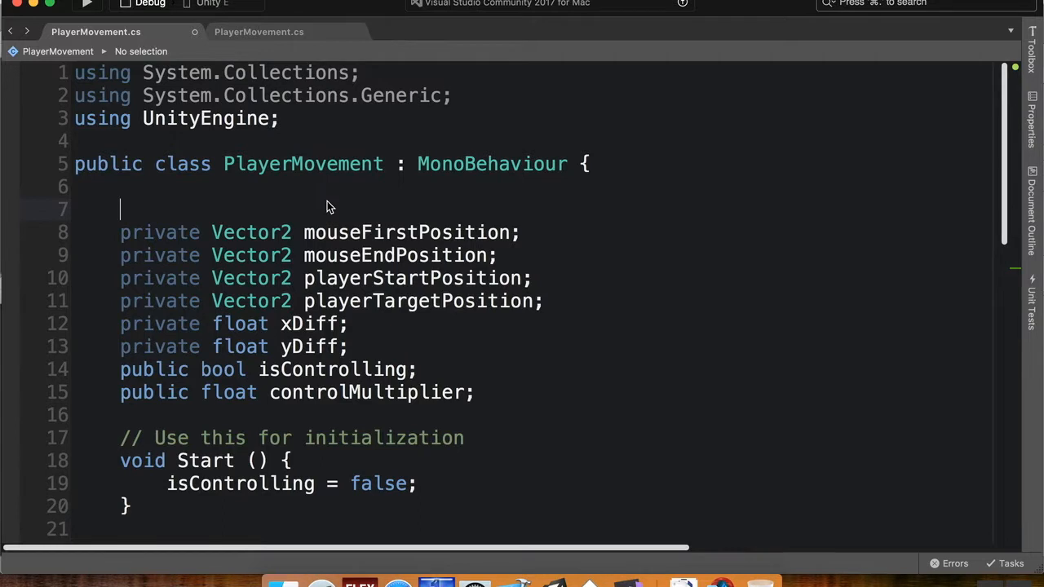
{"action": "mouse_move", "coordinate": [310, 323]}
{"action": "type", "text": "["}
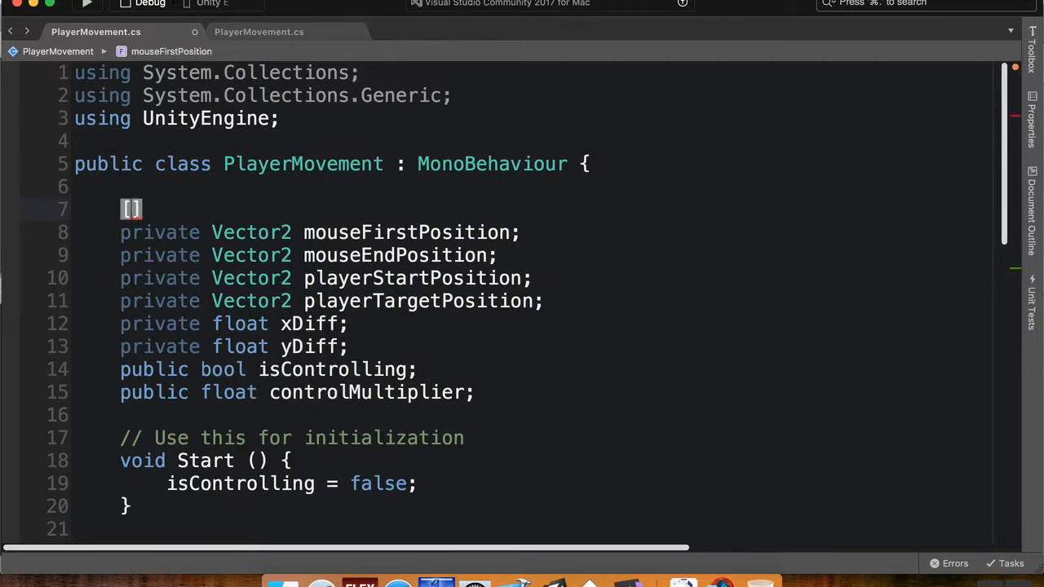
Add a [Header("Player Movement Stuff")] attribute above the private fields.
{"action": "type", "text": "Header"}
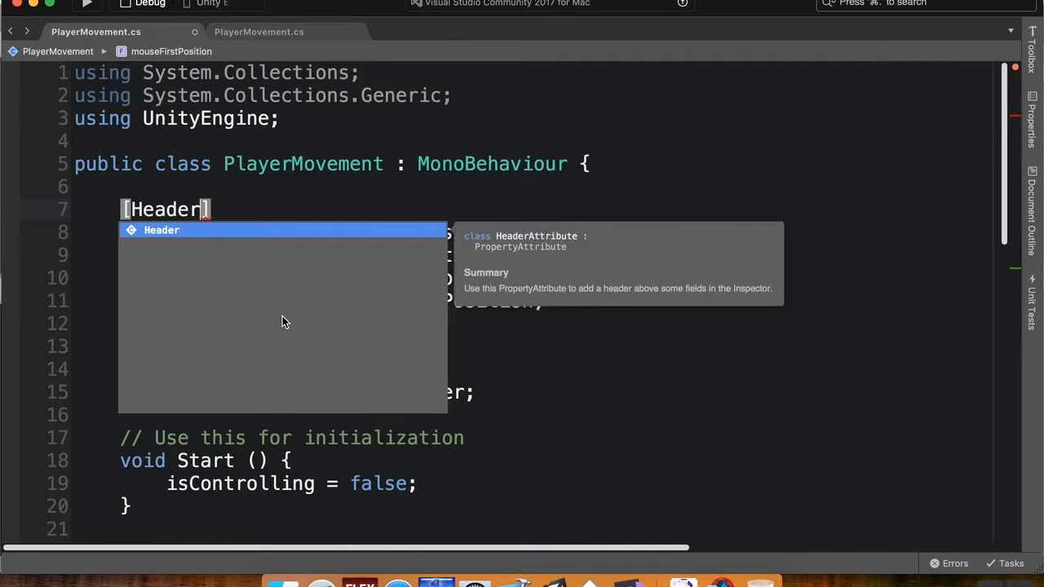
{"action": "type", "text": "("}
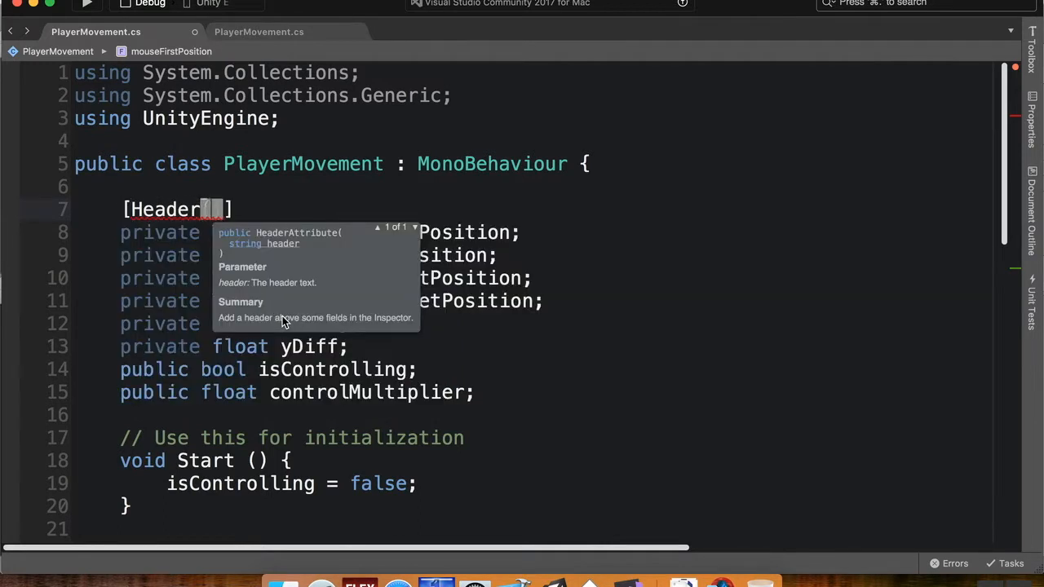
{"action": "type", "text": "(\"\")"}
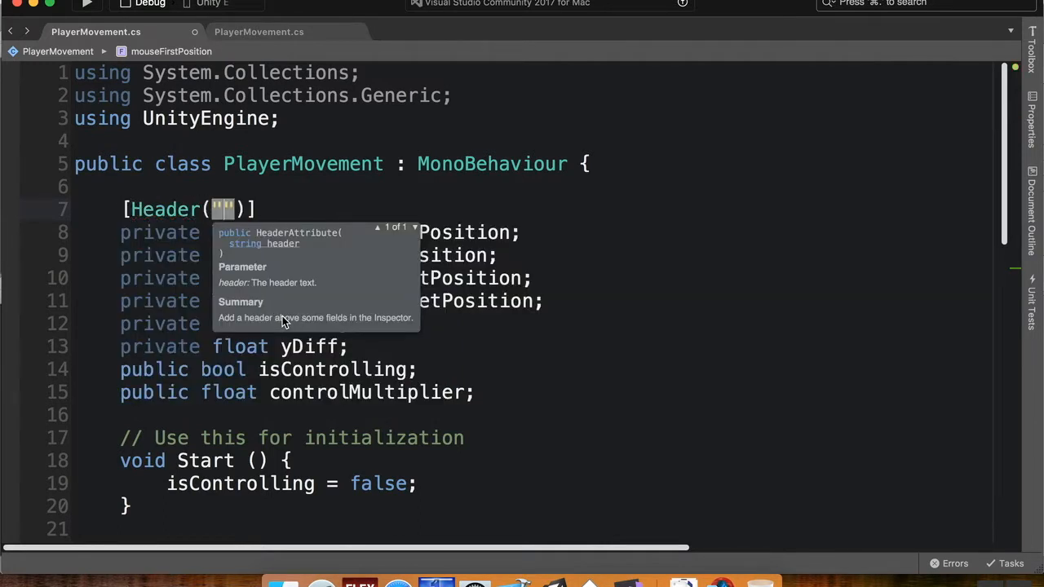
{"action": "type", "text": "Player Movement S"}
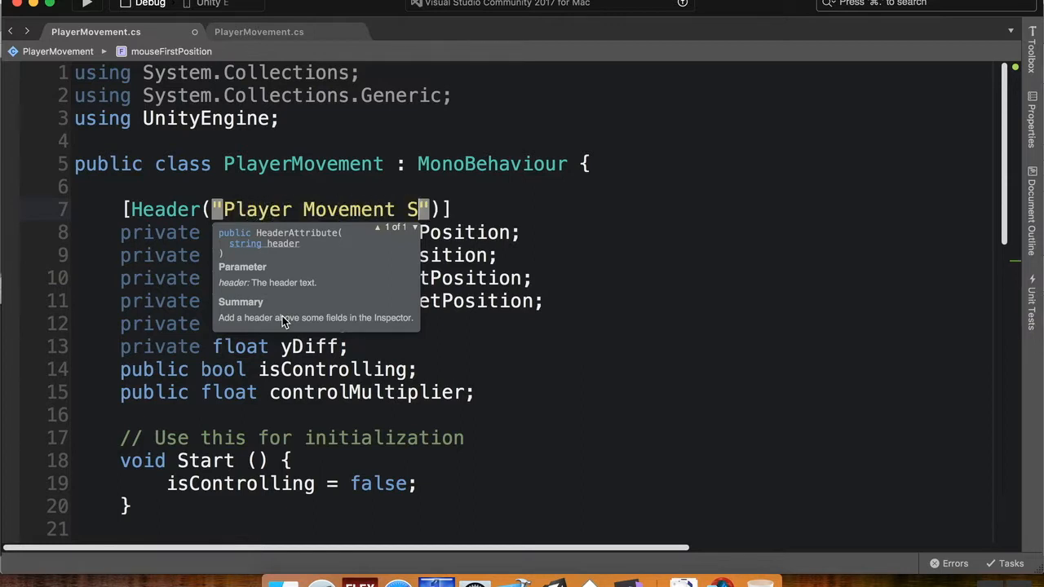
{"action": "type", "text": "tuff"}
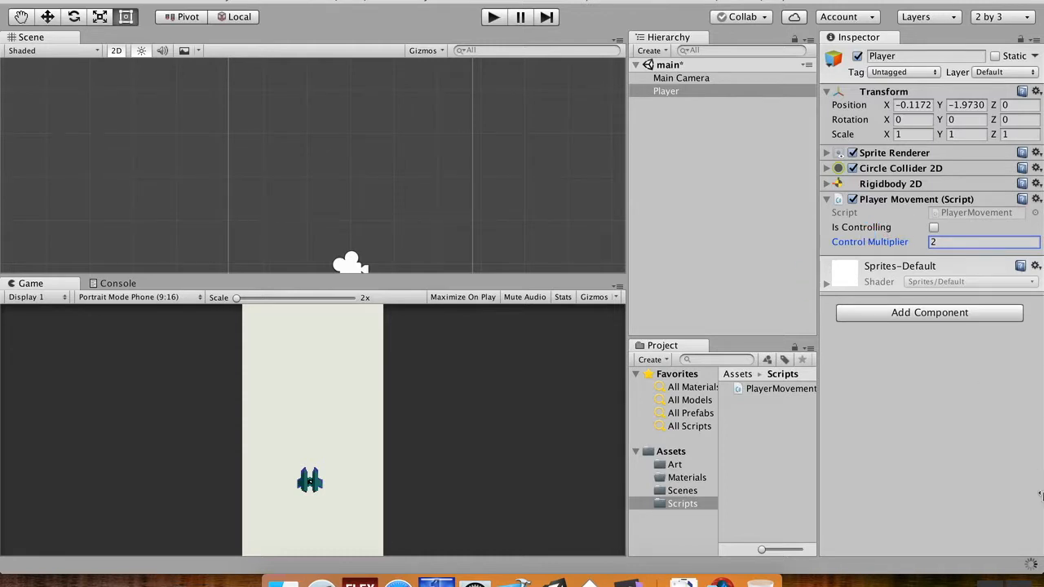
{"action": "mouse_move", "coordinate": [875, 258]}
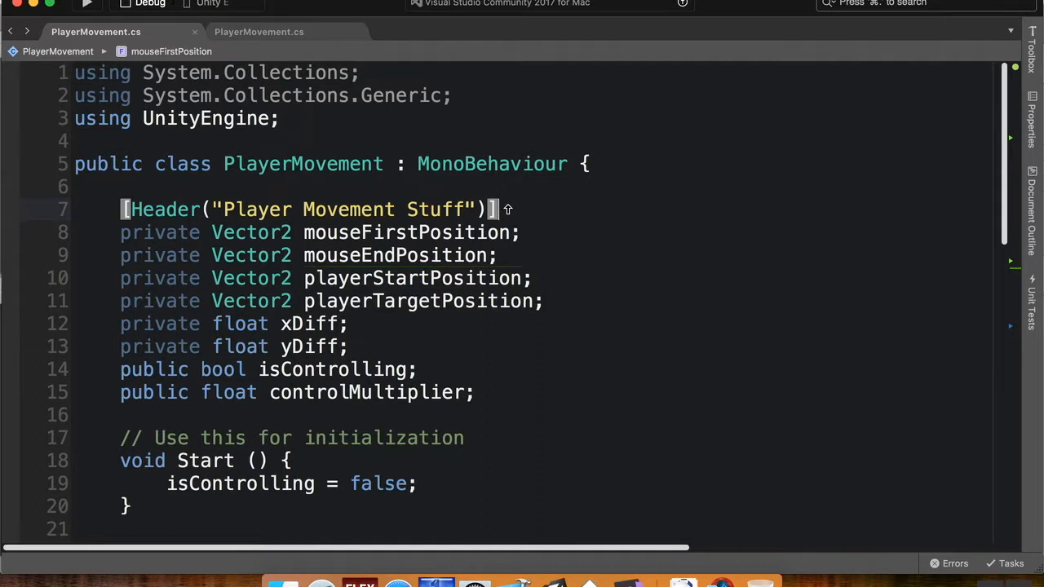
Rename the header to Health Settings and move it above the isControlling field.
{"action": "type", "text": "Health Settings"}
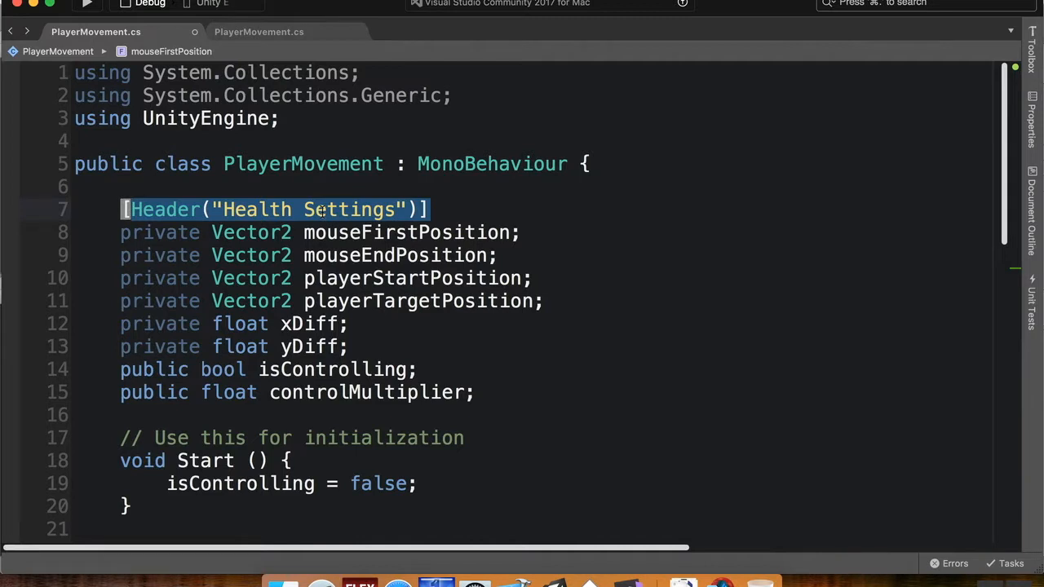
{"action": "key", "text": "Delete"}
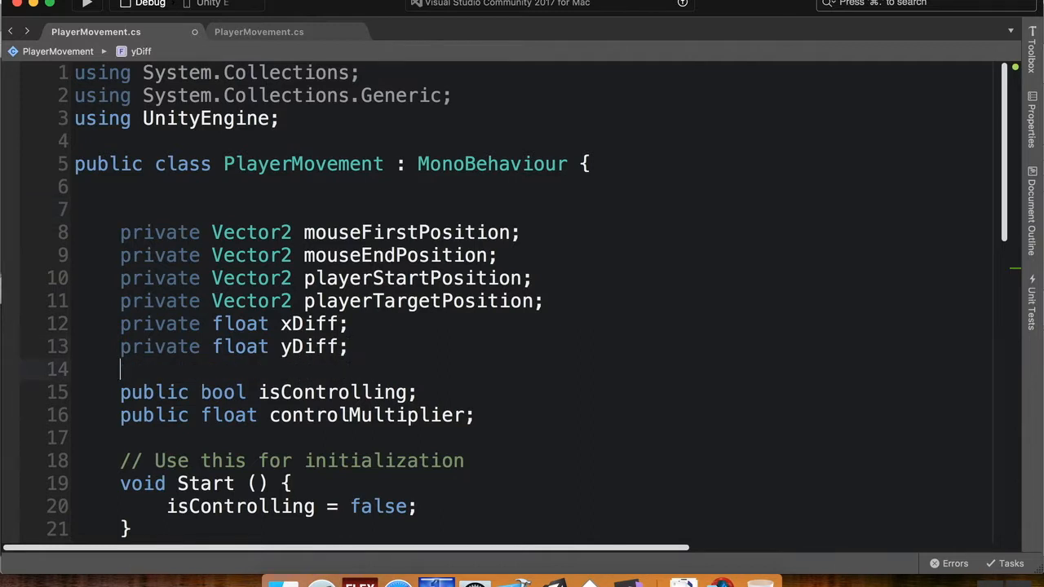
{"action": "type", "text": "[Header(\"Health Settings\")]]"}
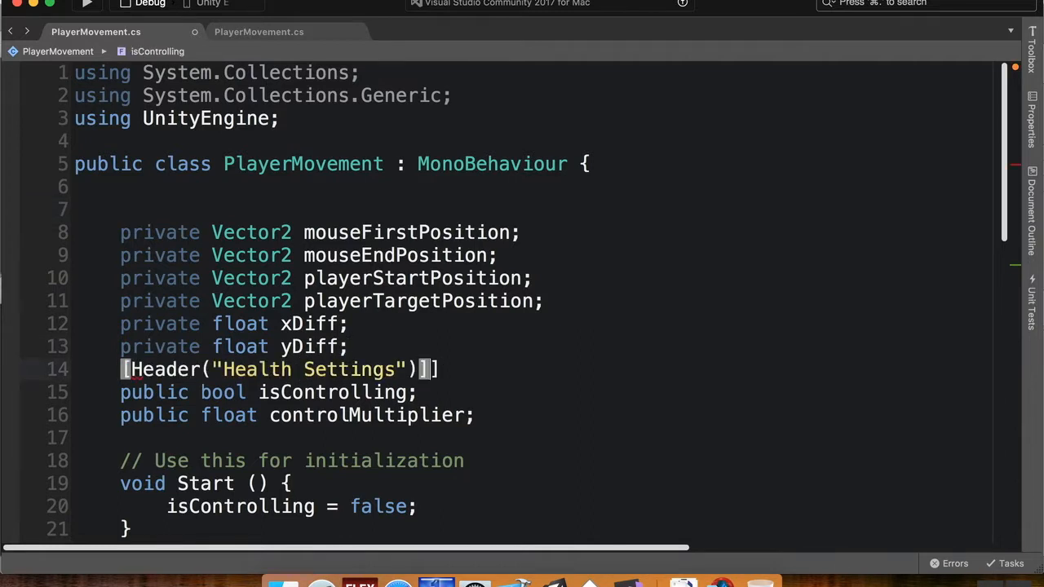
{"action": "mouse_move", "coordinate": [496, 294]}
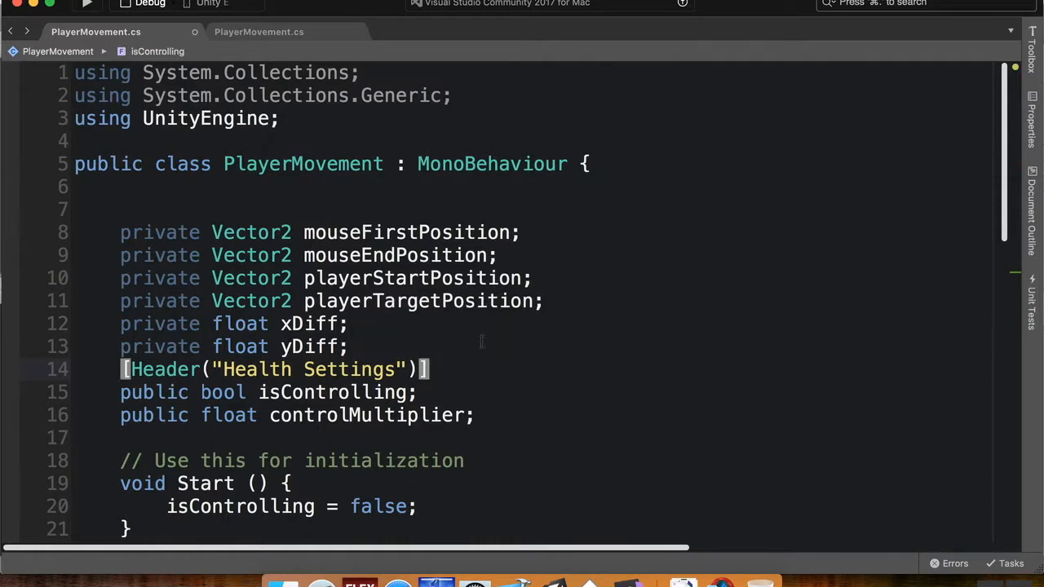
{"action": "mouse_move", "coordinate": [170, 226]}
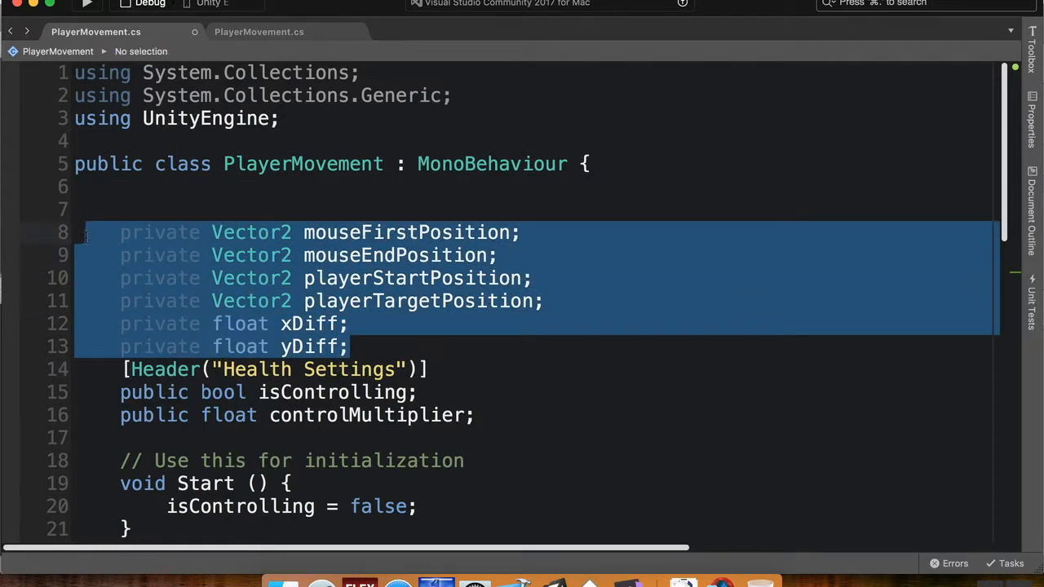
Move the private field declarations below controlMultiplier.
{"action": "key", "text": "Delete"}
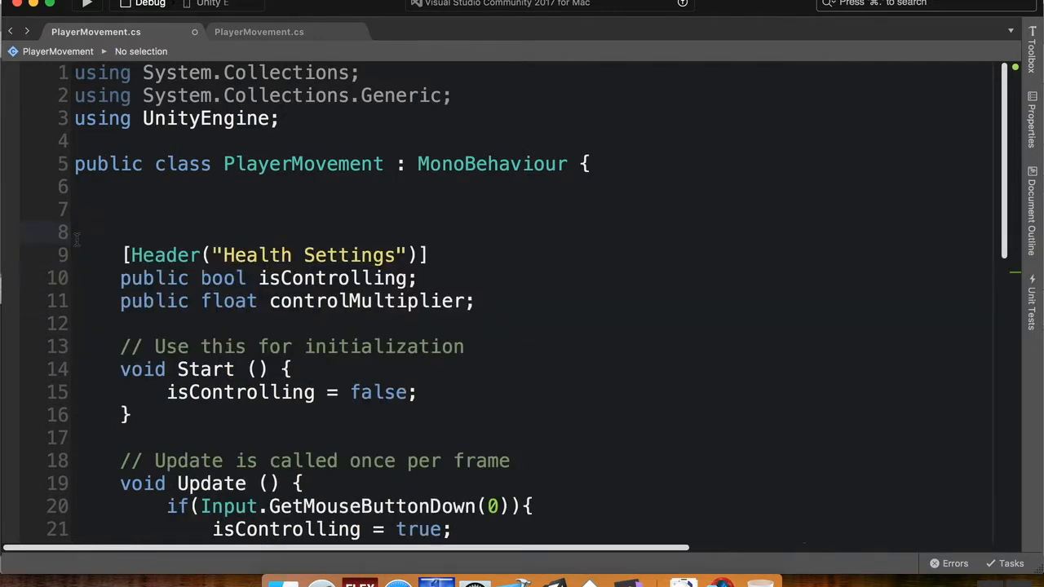
{"action": "left_click", "coordinate": [173, 318]}
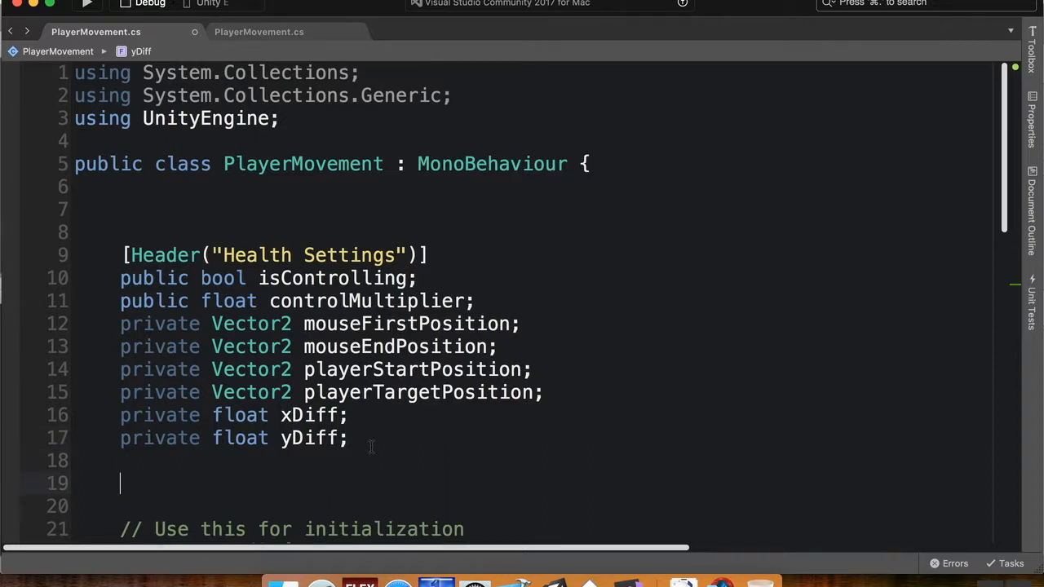
{"action": "mouse_move", "coordinate": [300, 355]}
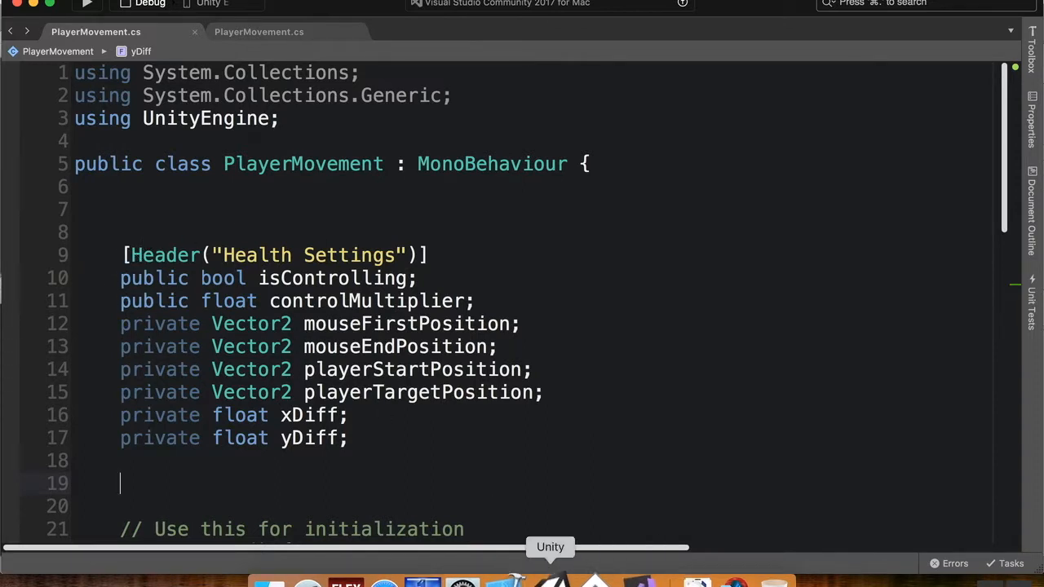
Check the Player's inspector in Unity for the Health Settings header.
{"action": "left_click", "coordinate": [550, 547]}
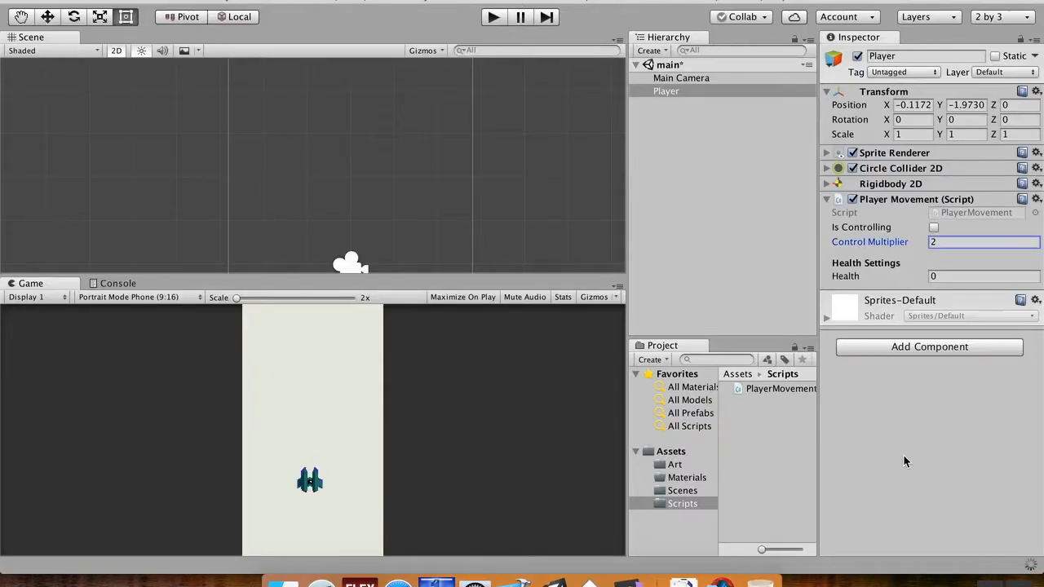
{"action": "mouse_move", "coordinate": [946, 408]}
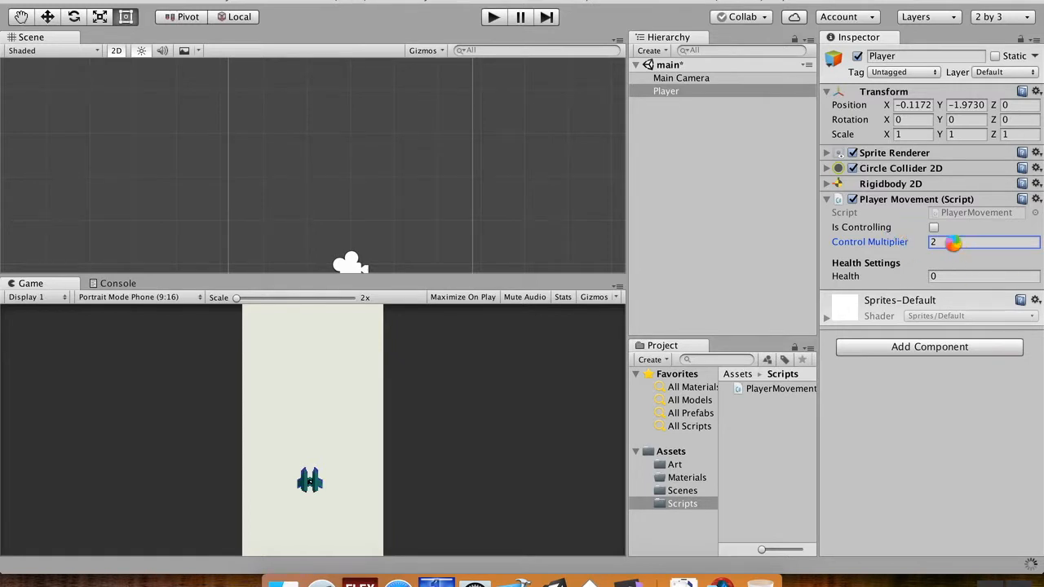
{"action": "left_click", "coordinate": [983, 241]}
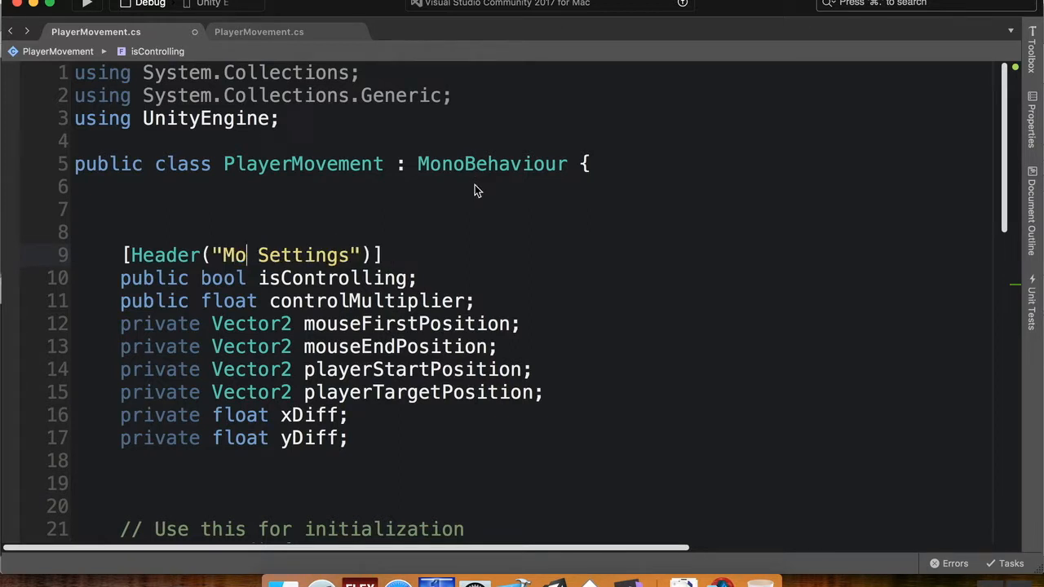
Change the header text to Movement Settings so Unity groups the public fields under it.
{"action": "type", "text": "vement"}
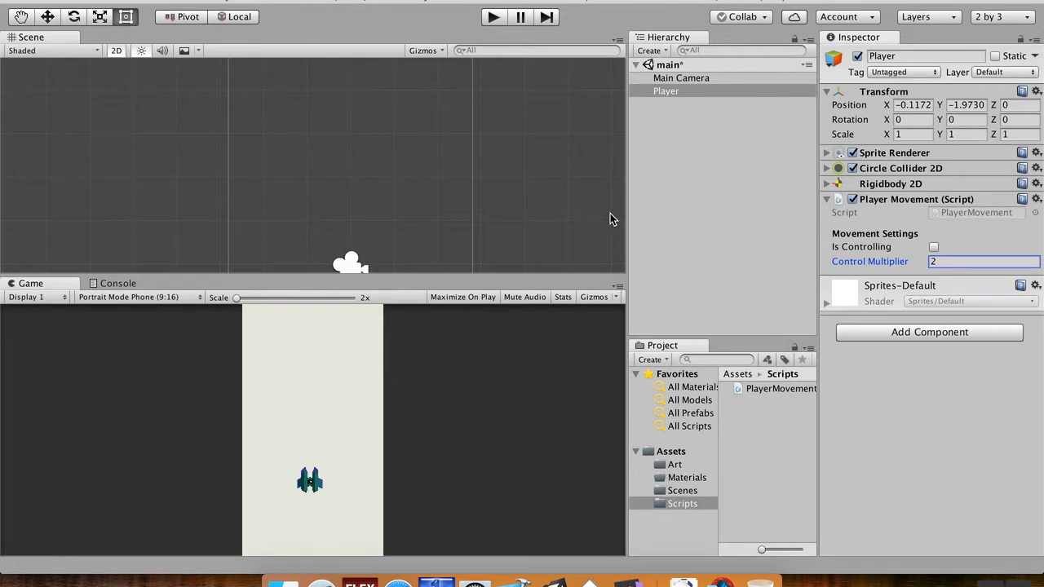
{"action": "mouse_move", "coordinate": [579, 199]}
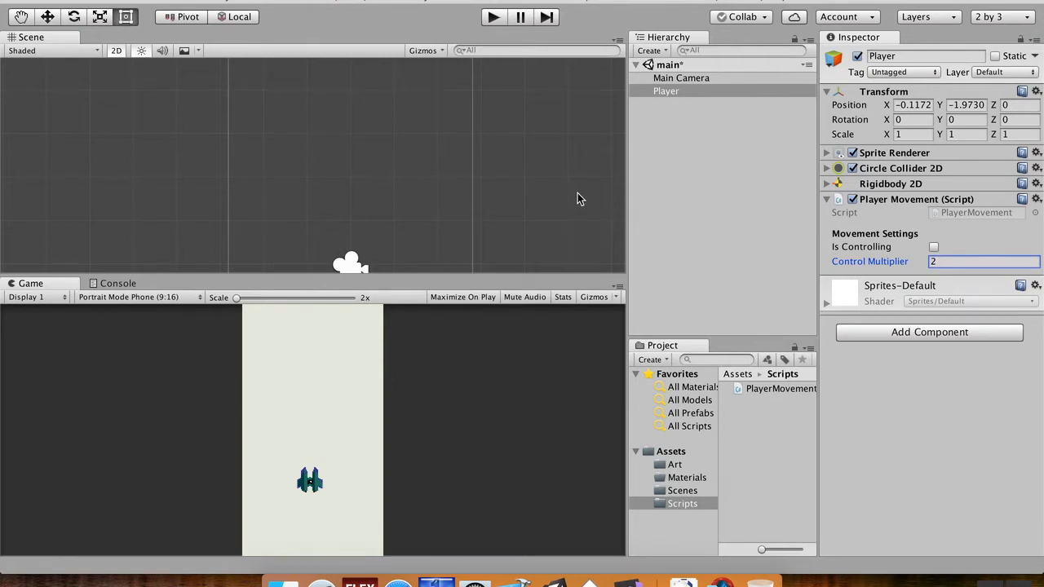